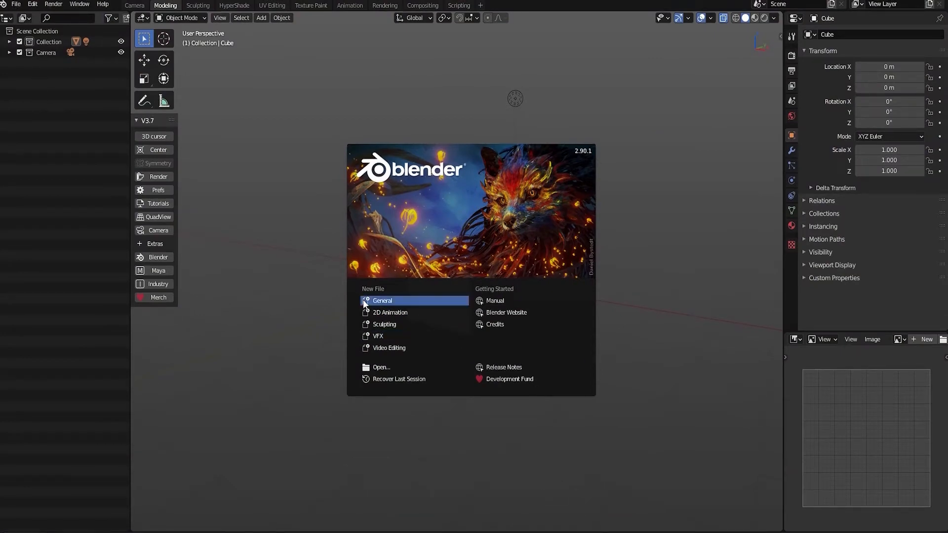
pyautogui.moveTo(386, 305)
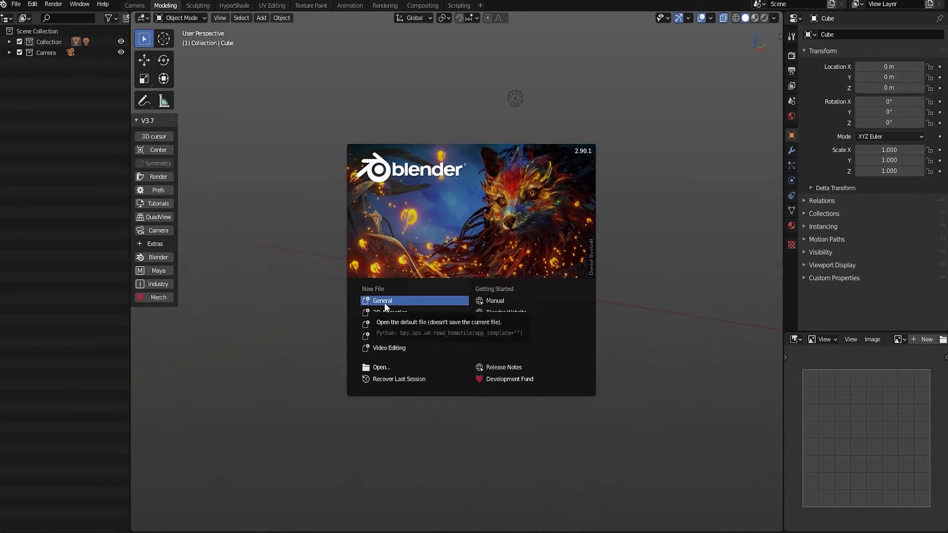
# Step: Start a new General file with the default cube and switch to Quad View
pyautogui.click(383, 300)
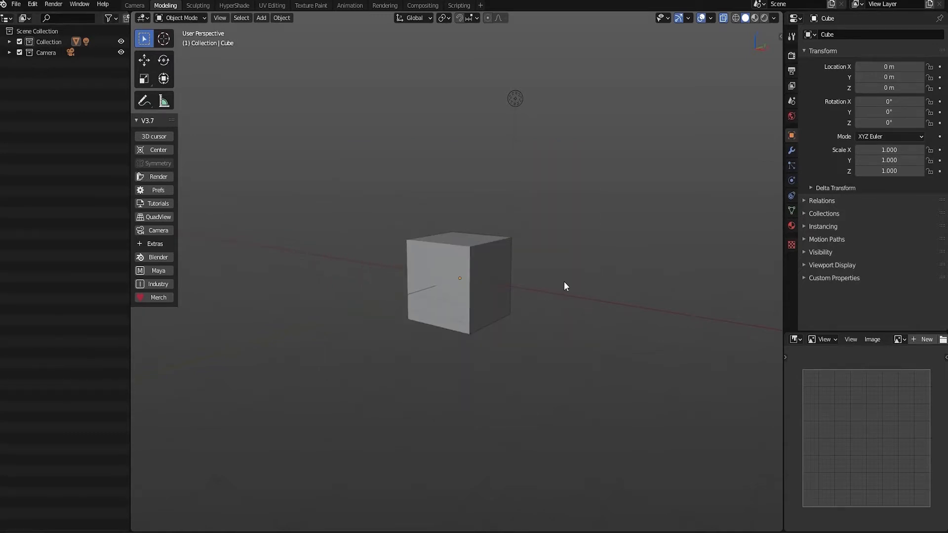
pyautogui.click(158, 217)
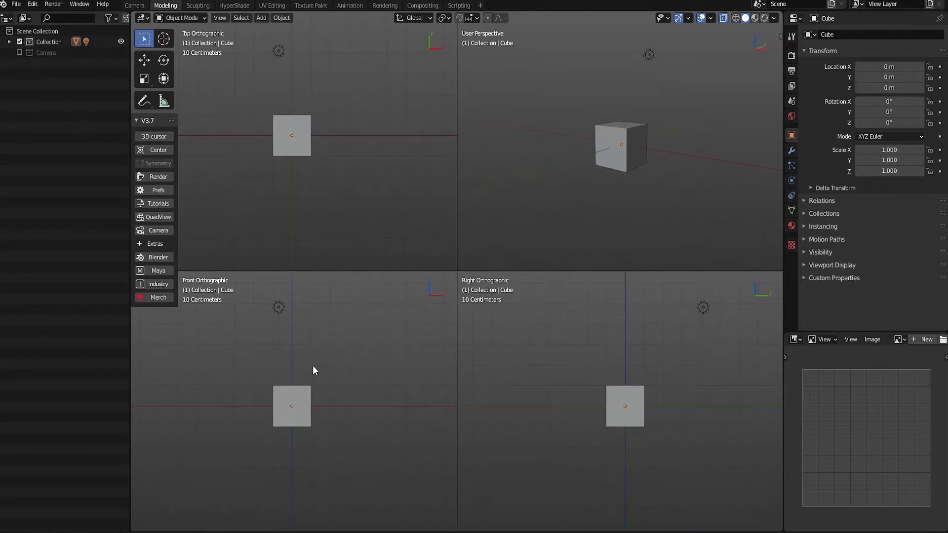
# Step: Add the front cartridge photo from the reference photos folder as a reference image
pyautogui.click(261, 18)
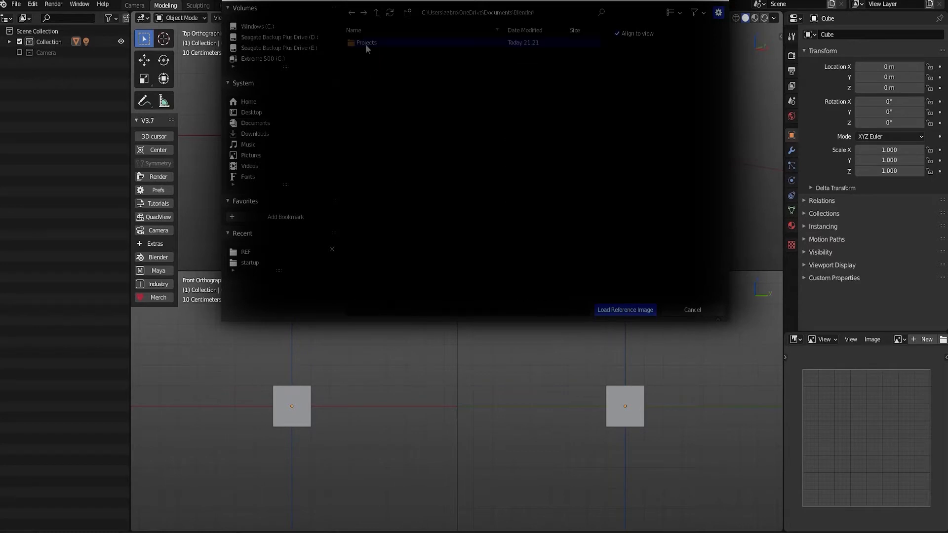
pyautogui.doubleClick(366, 43)
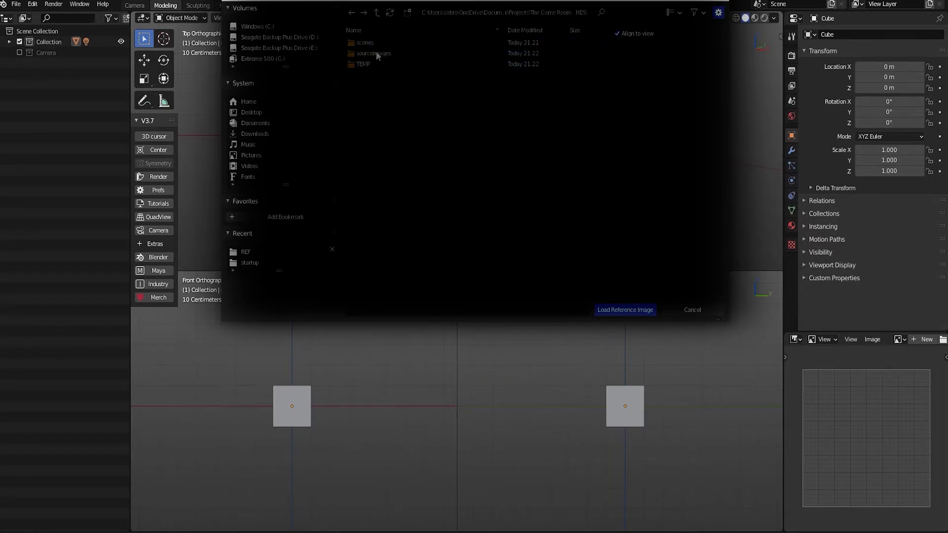
pyautogui.doubleClick(373, 53)
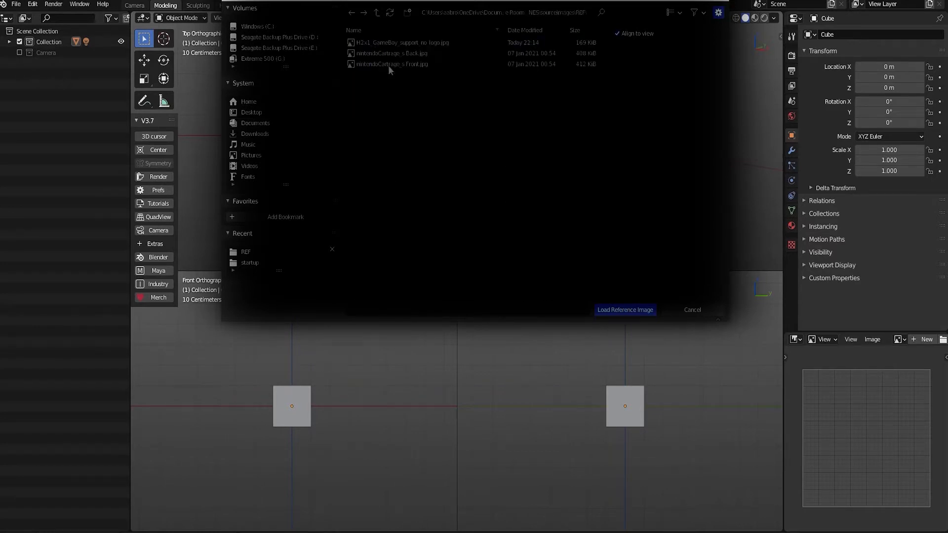
pyautogui.click(625, 309)
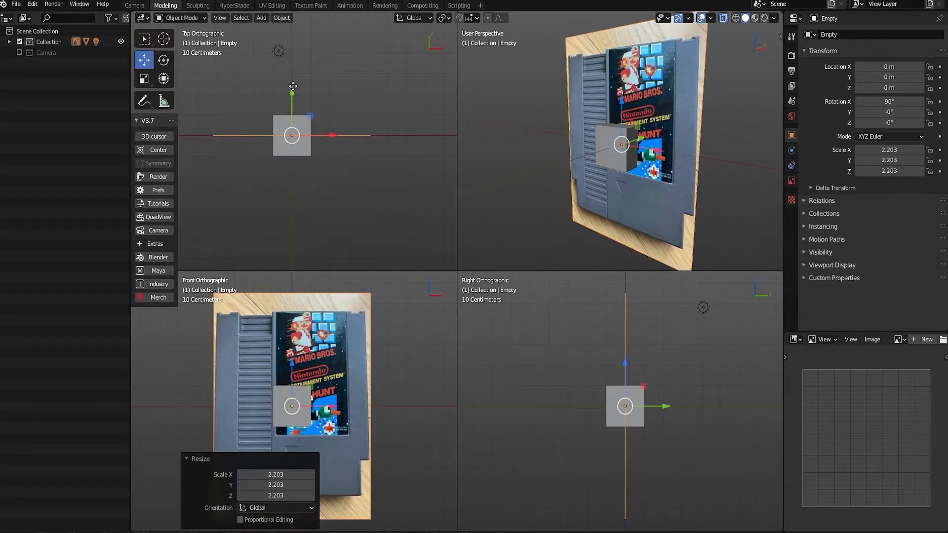
# Step: Push the reference photo back behind the cube and move it into its own collection
pyautogui.moveTo(291, 135); pyautogui.dragTo(293, 243)
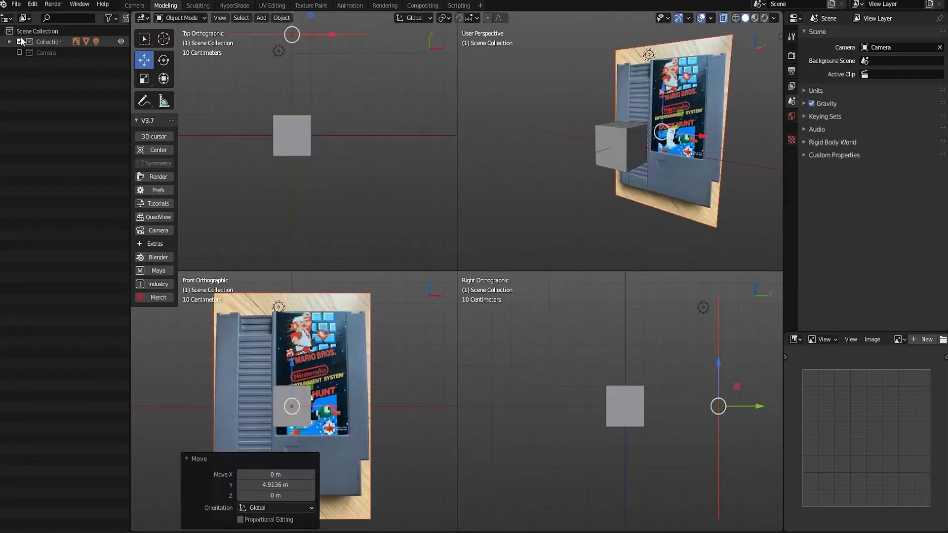
pyautogui.rightClick(48, 42)
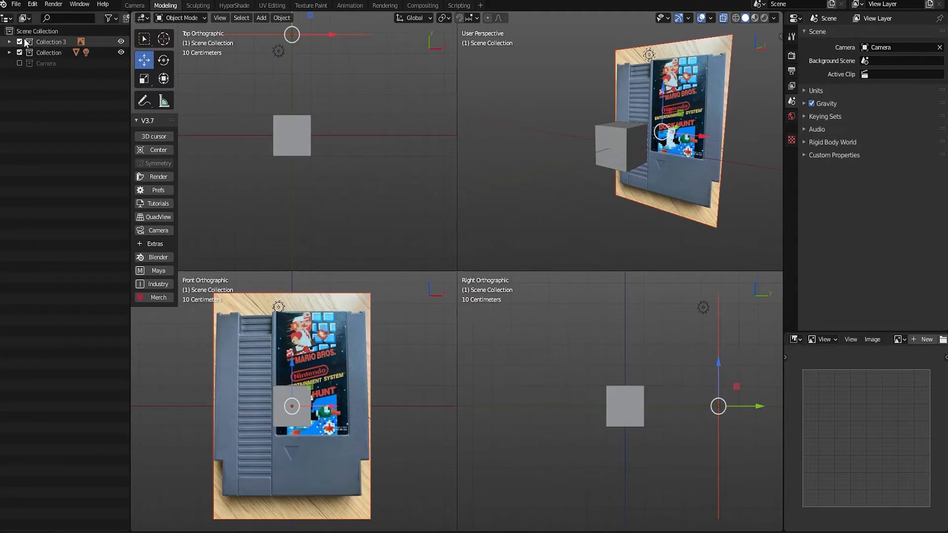
# Step: Scale the cube into a cartridge-sized slab and enter Edit Mode to inset its bottom faces
pyautogui.click(291, 135)
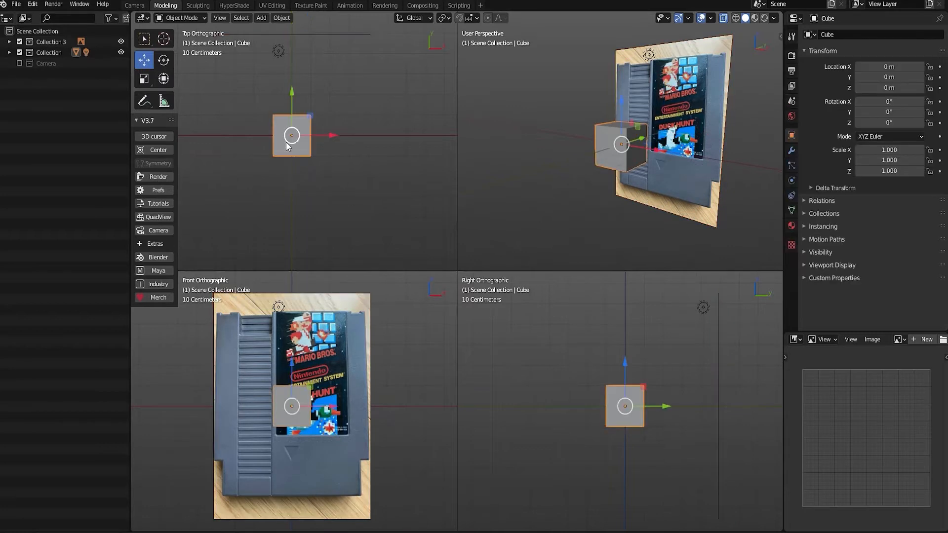
pyautogui.click(145, 79)
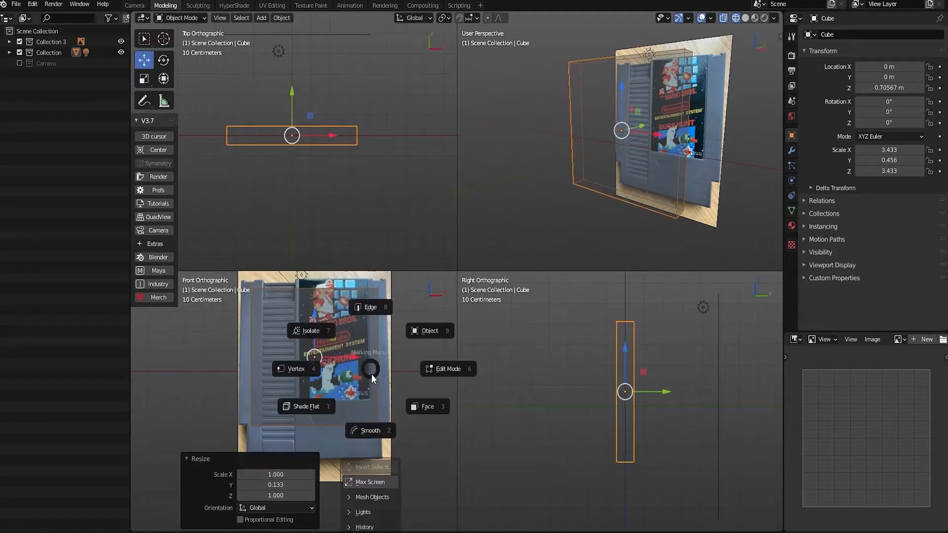
pyautogui.click(448, 369)
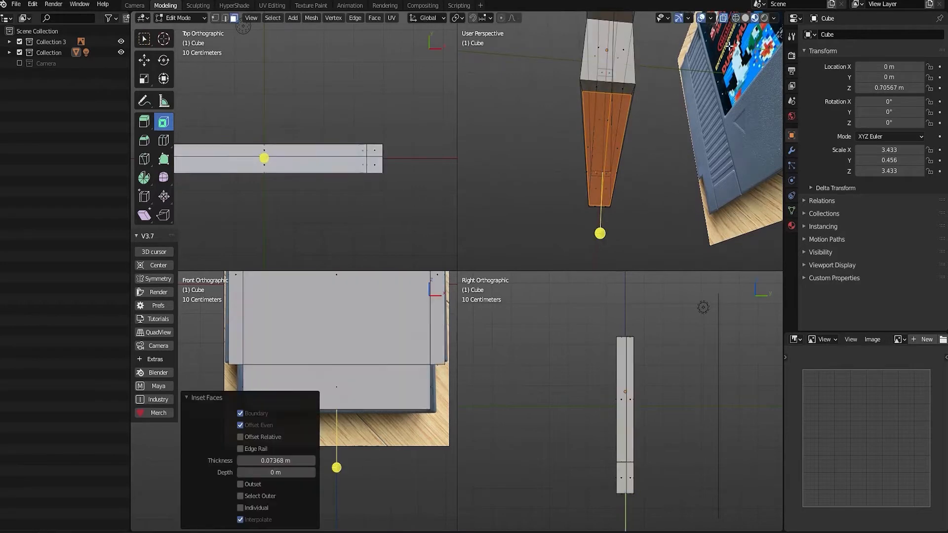
# Step: Cut edge loops across the body and shape the top right corner to the photo's outline
pyautogui.click(144, 79)
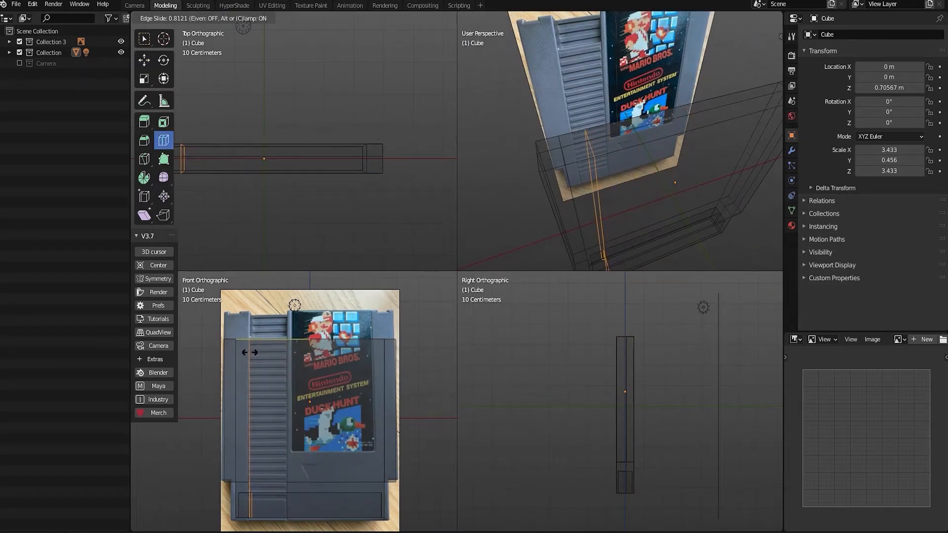
pyautogui.click(290, 352)
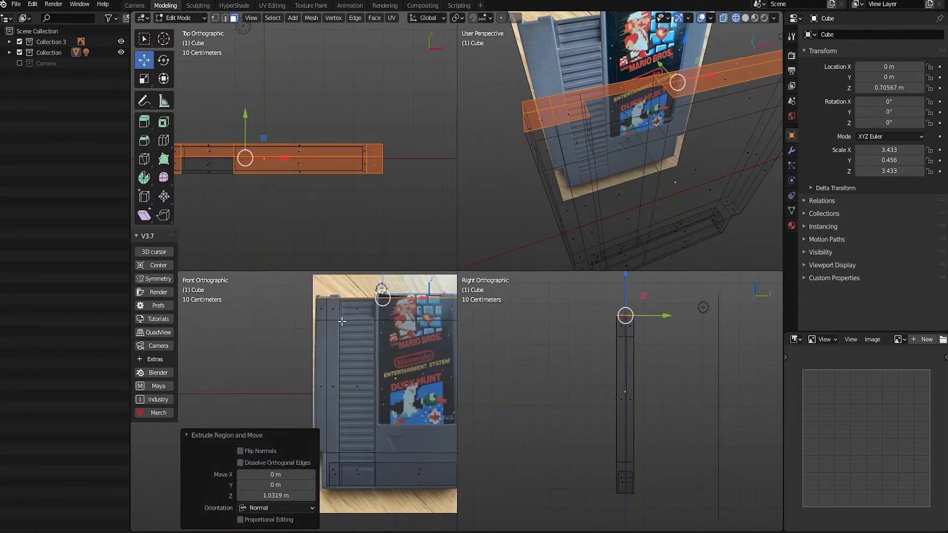
pyautogui.moveTo(164, 141)
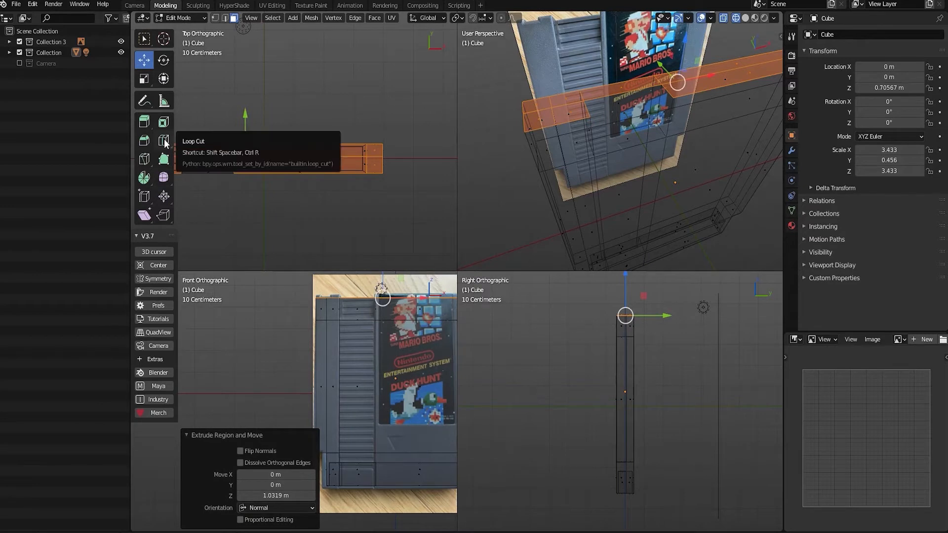
pyautogui.click(163, 140)
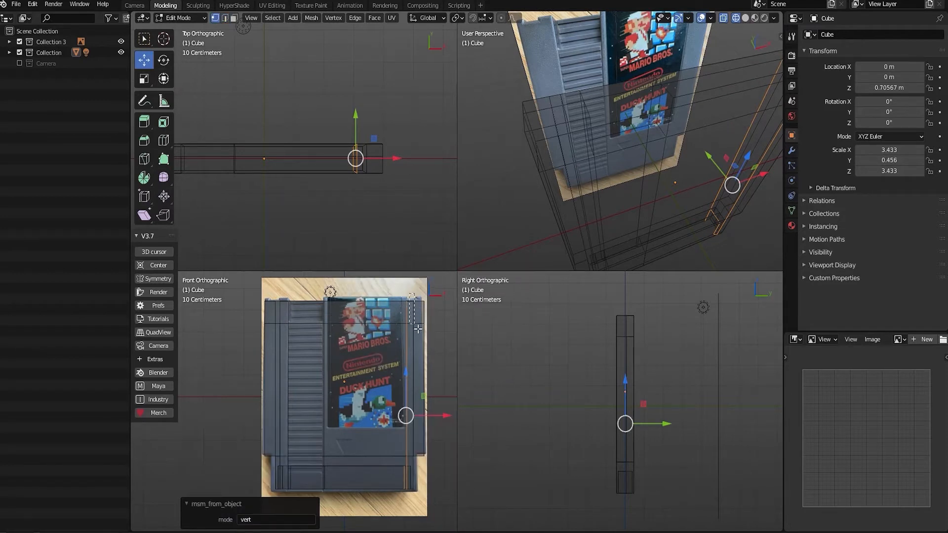
pyautogui.click(144, 79)
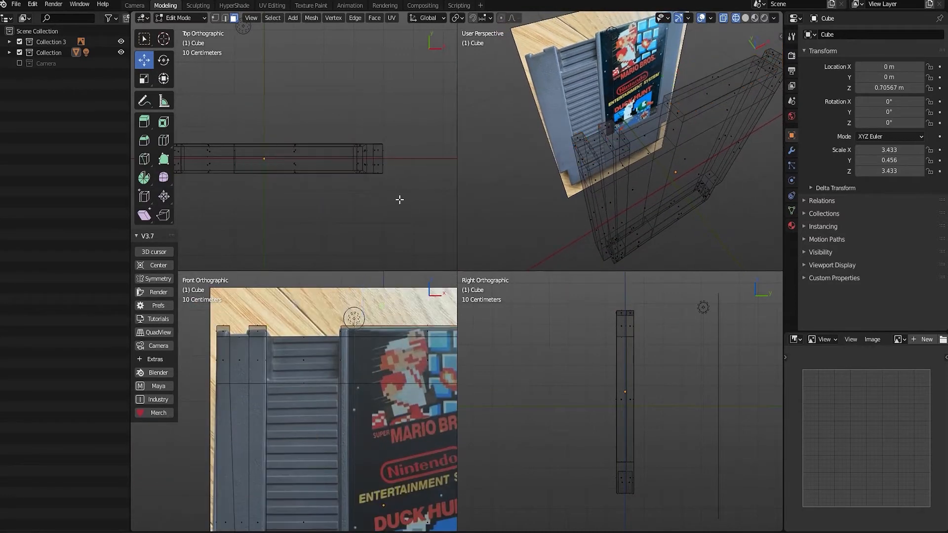
# Step: Move the top-section edges left to form the notches, then return to Object Mode
pyautogui.moveTo(196, 163); pyautogui.dragTo(402, 185)
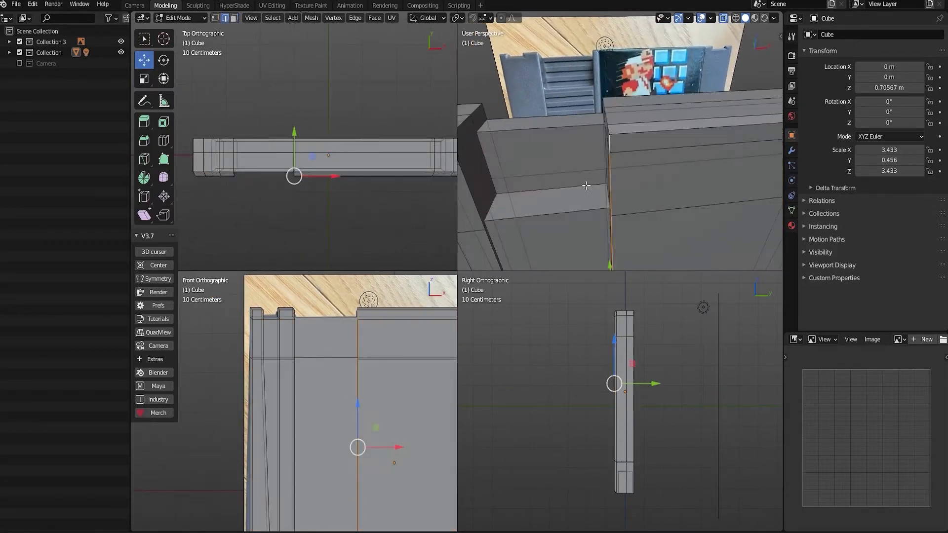
pyautogui.click(144, 77)
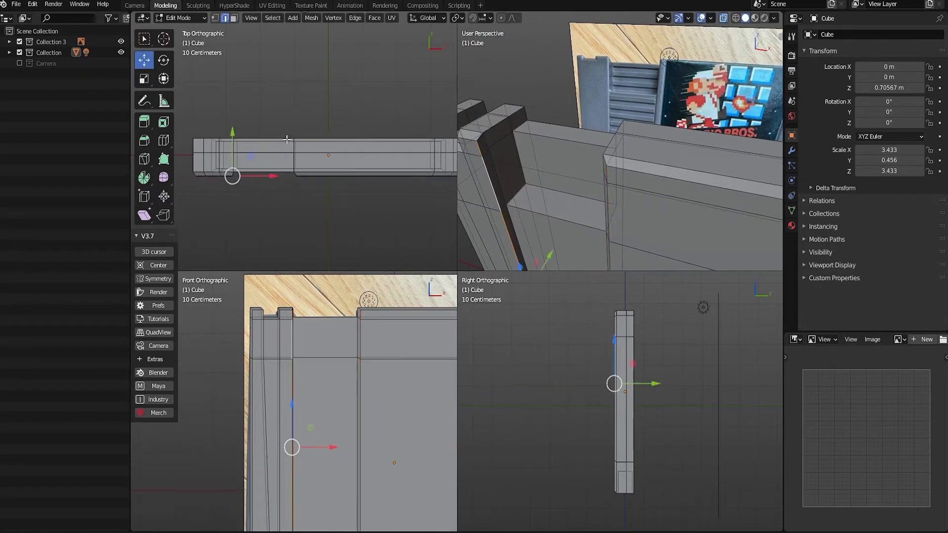
pyautogui.moveTo(231, 176); pyautogui.dragTo(263, 166)
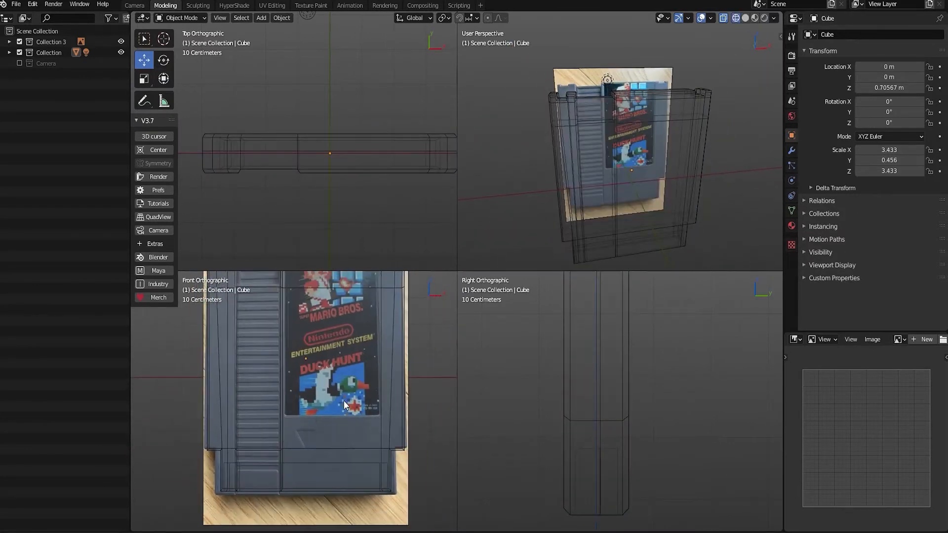
# Step: Enter Edit Mode on the cartridge and inset the label face with a thin border
pyautogui.click(345, 406)
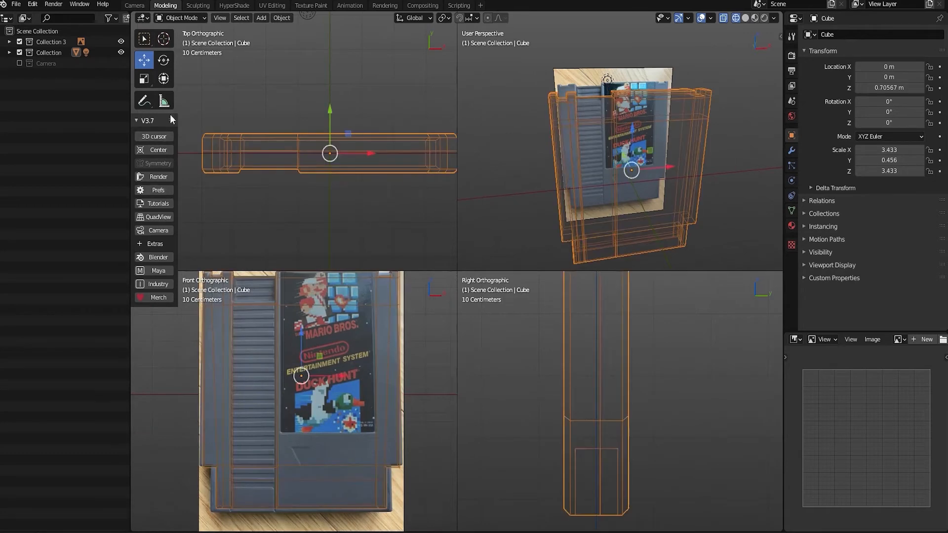
pyautogui.press('Tab')
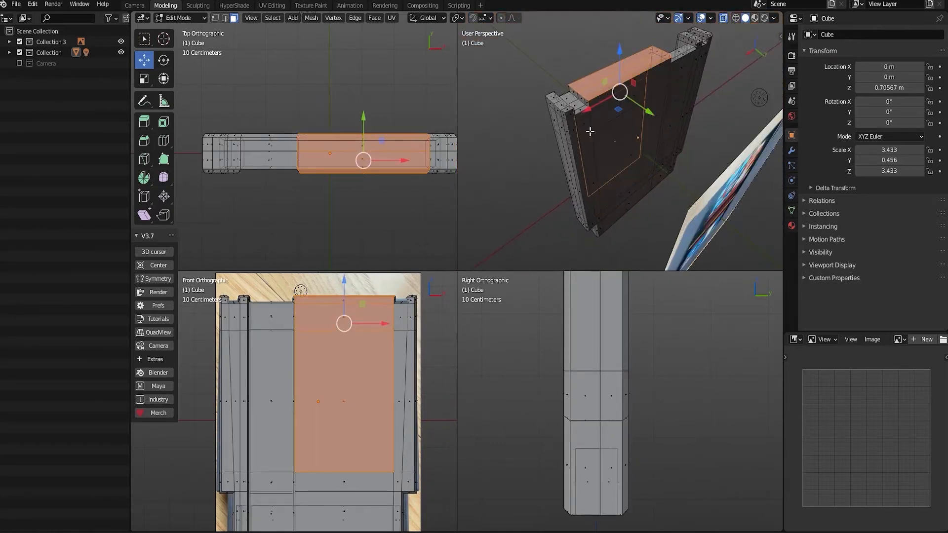
pyautogui.moveTo(590, 132); pyautogui.dragTo(699, 136)
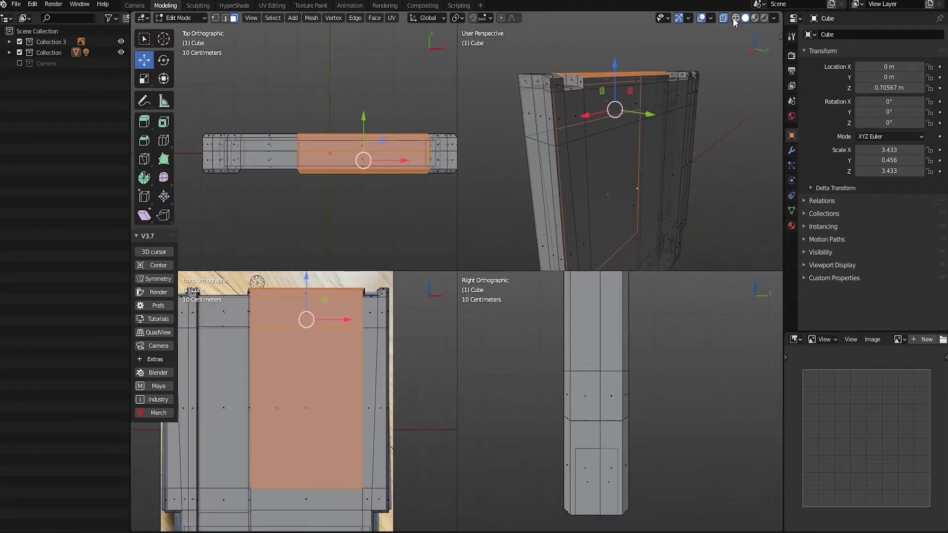
pyautogui.click(164, 121)
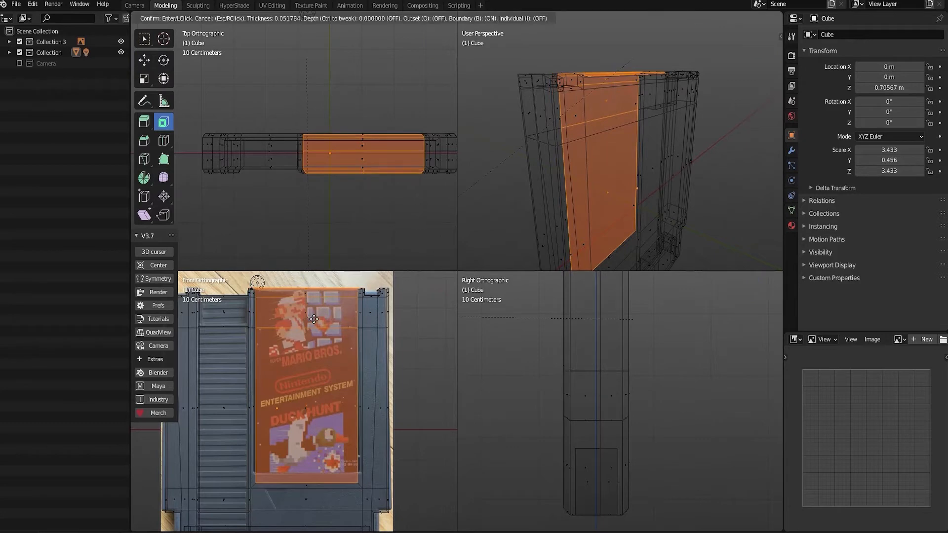
# Step: Push the inset front label face slightly inward to recess it
pyautogui.click(315, 320)
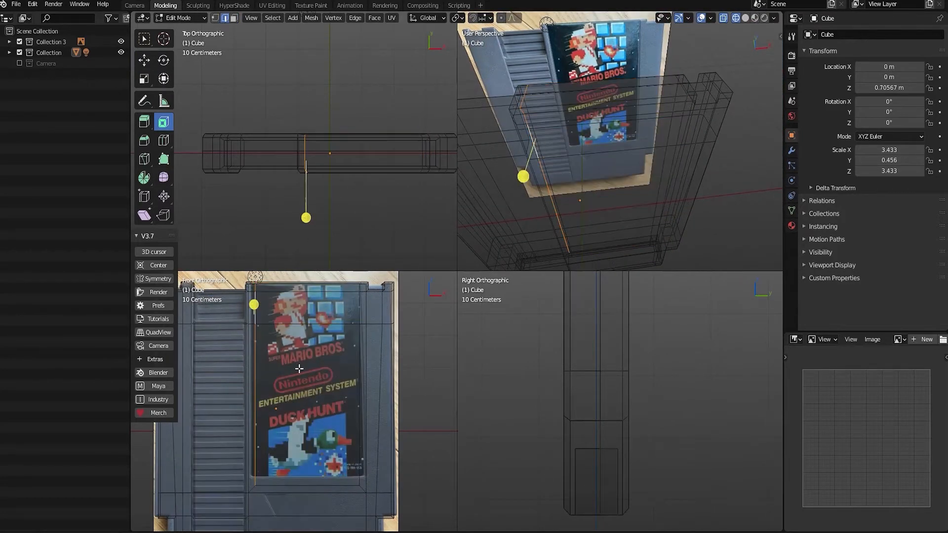
pyautogui.click(144, 79)
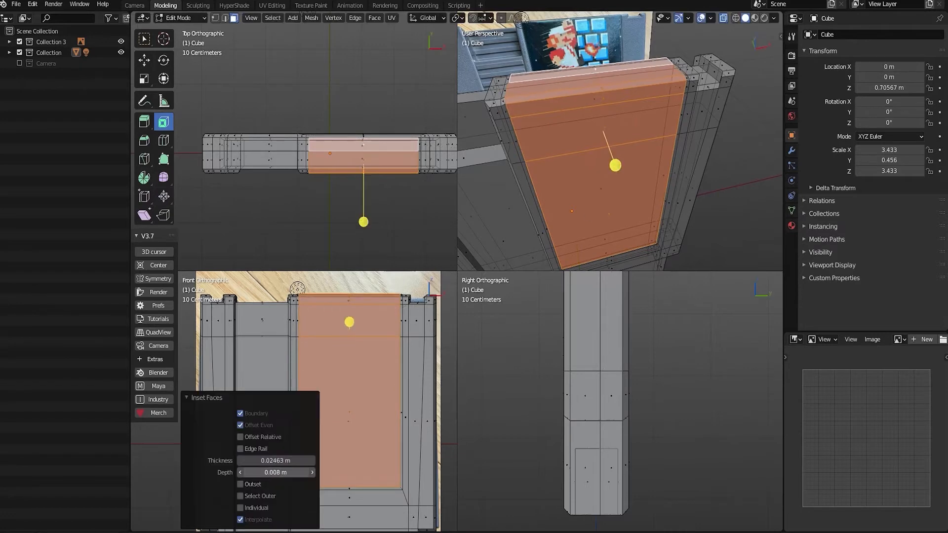
pyautogui.moveTo(275, 472); pyautogui.dragTo(296, 472)
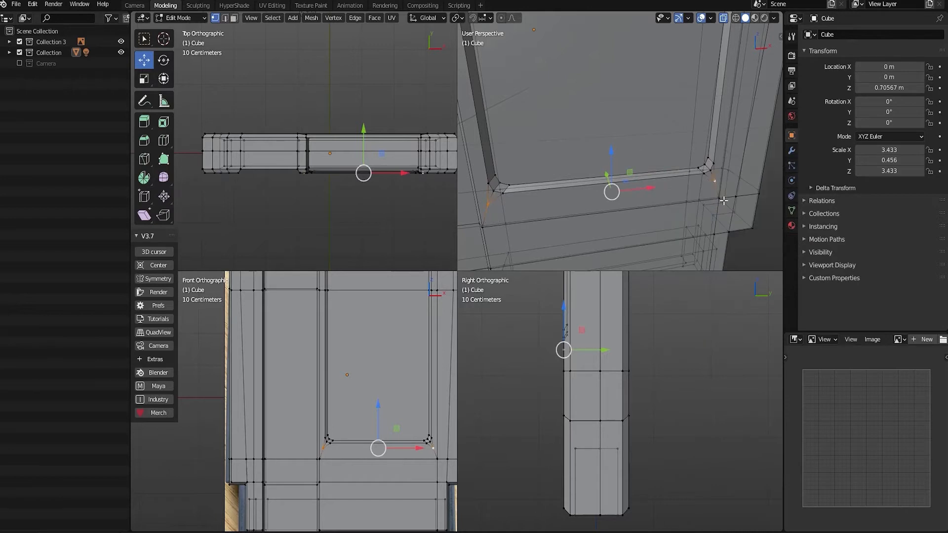
# Step: Connect the recess's lower corner vertices to the outer mesh with Connect Vertex Path
pyautogui.click(334, 18)
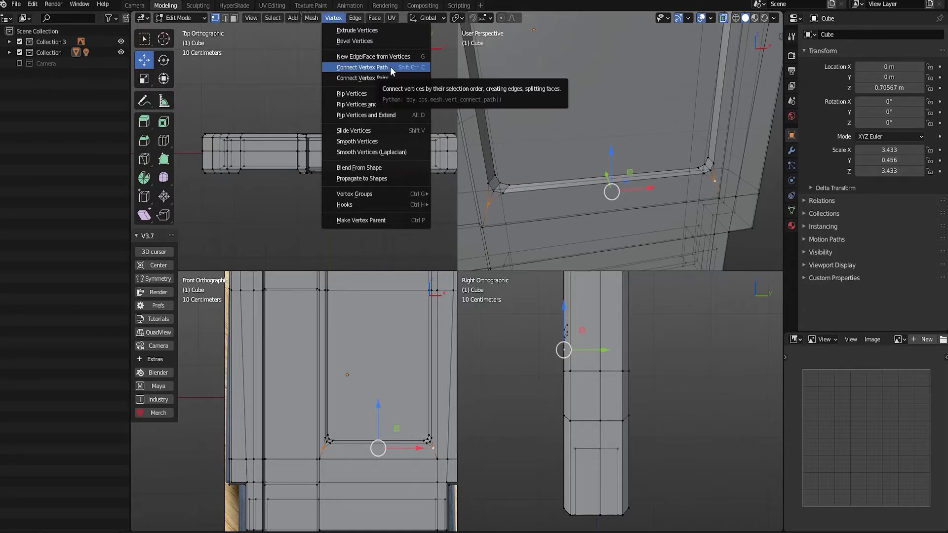
pyautogui.click(362, 68)
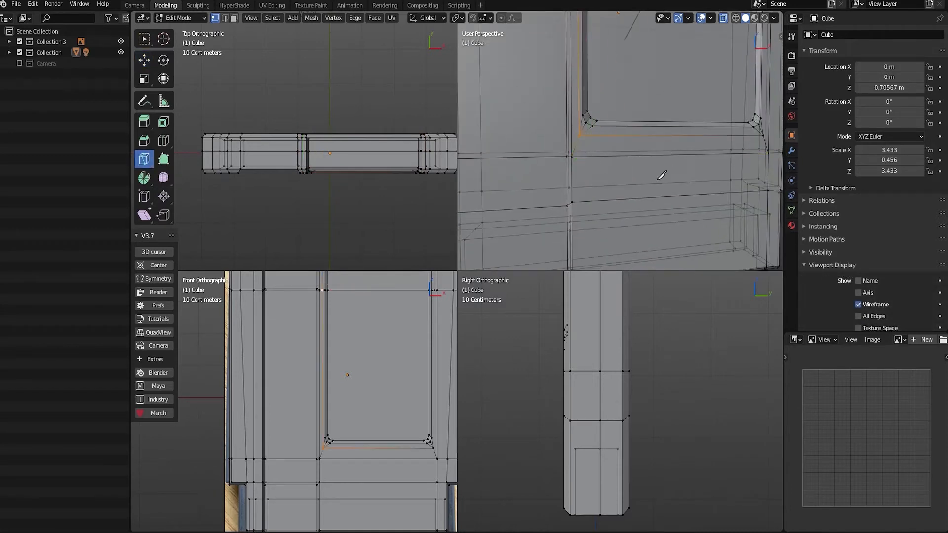
pyautogui.moveTo(661, 176); pyautogui.dragTo(699, 184)
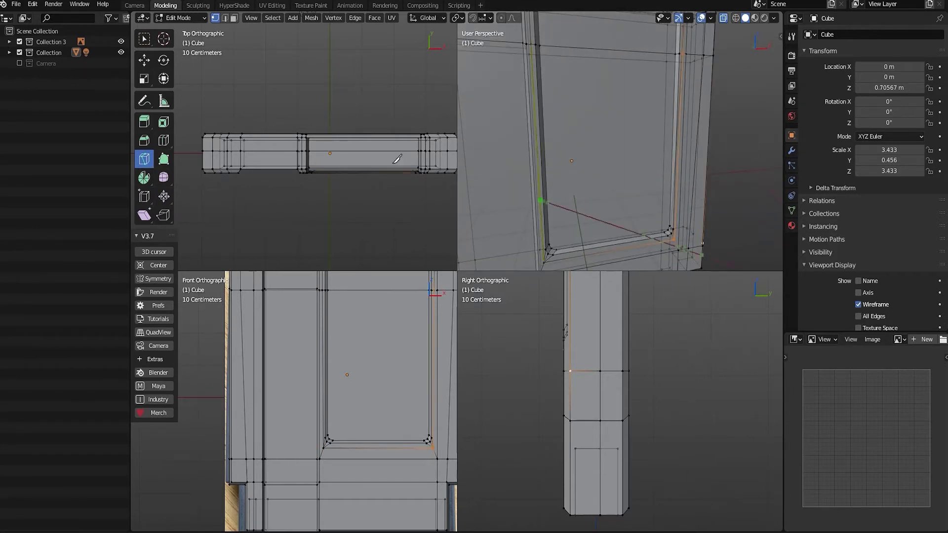
pyautogui.click(181, 18)
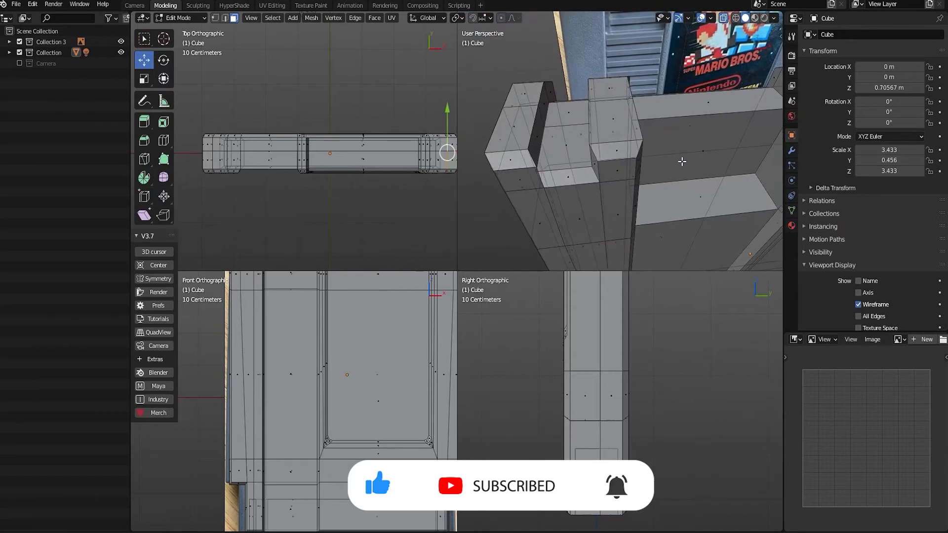
pyautogui.moveTo(448, 152); pyautogui.dragTo(351, 142)
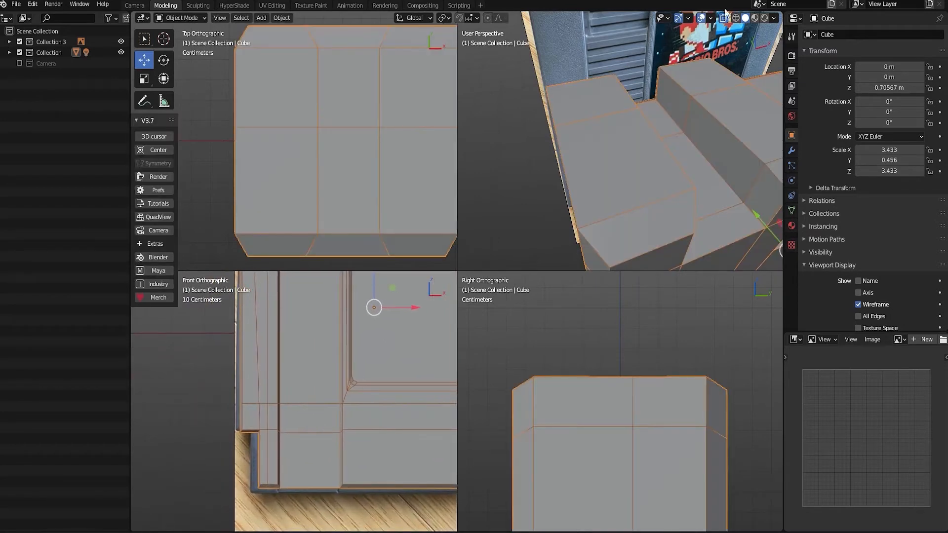
# Step: Show the cartridge body as wireframe over the reference photo
pyautogui.click(261, 18)
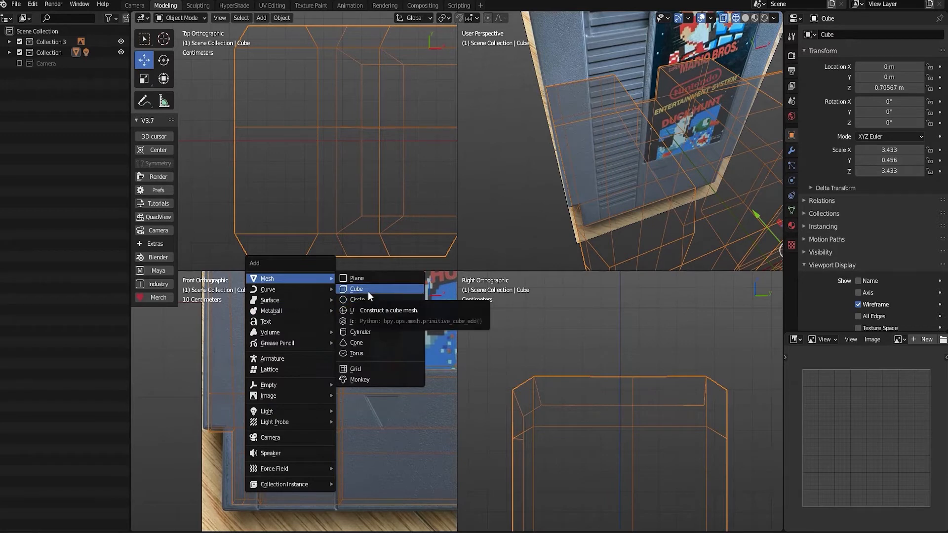
# Step: Add a cube and shape it into a single thin tread ridge bar matching the photo
pyautogui.click(356, 289)
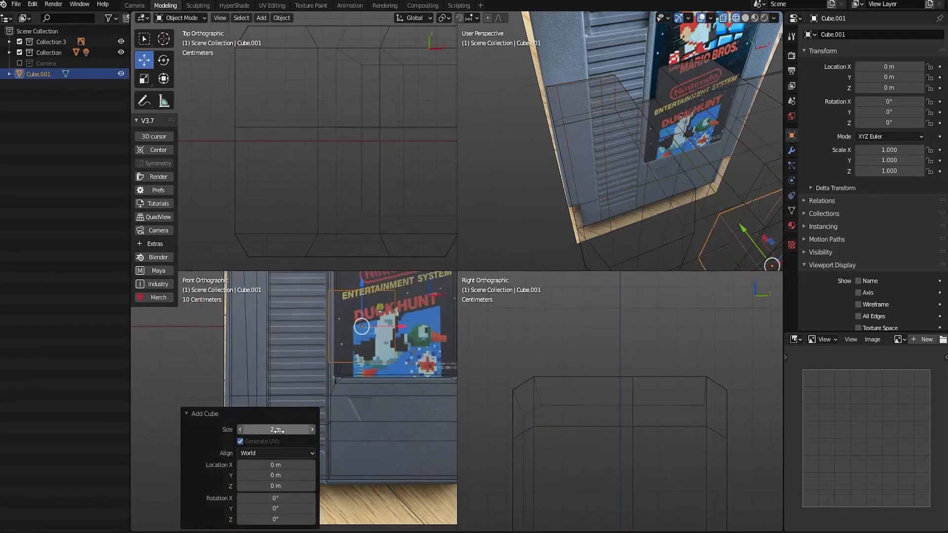
pyautogui.moveTo(361, 326); pyautogui.dragTo(325, 363)
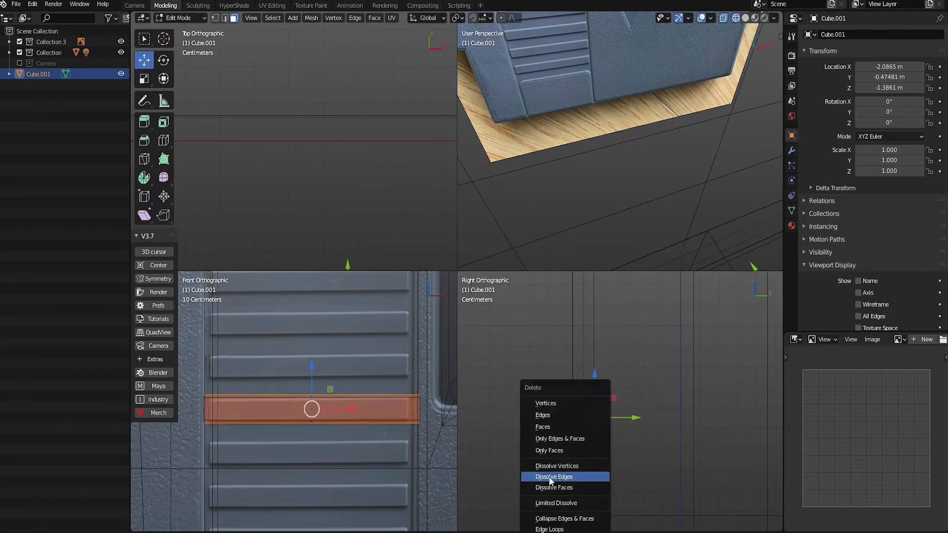
pyautogui.click(553, 477)
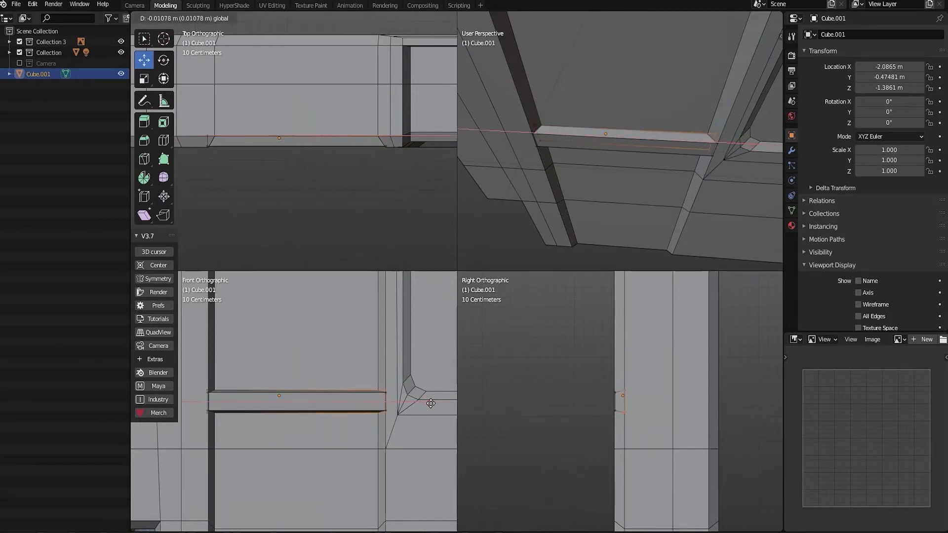
pyautogui.press('Tab')
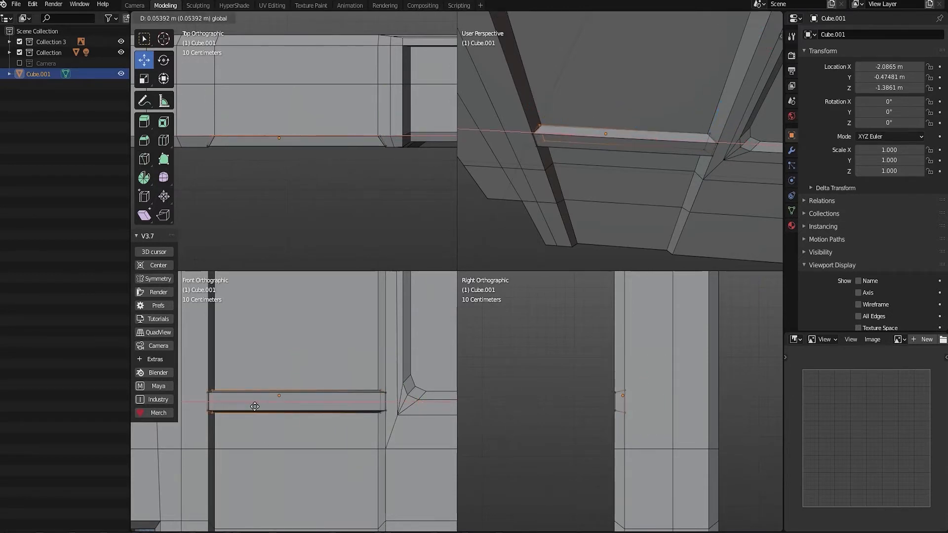
pyautogui.press('Tab')
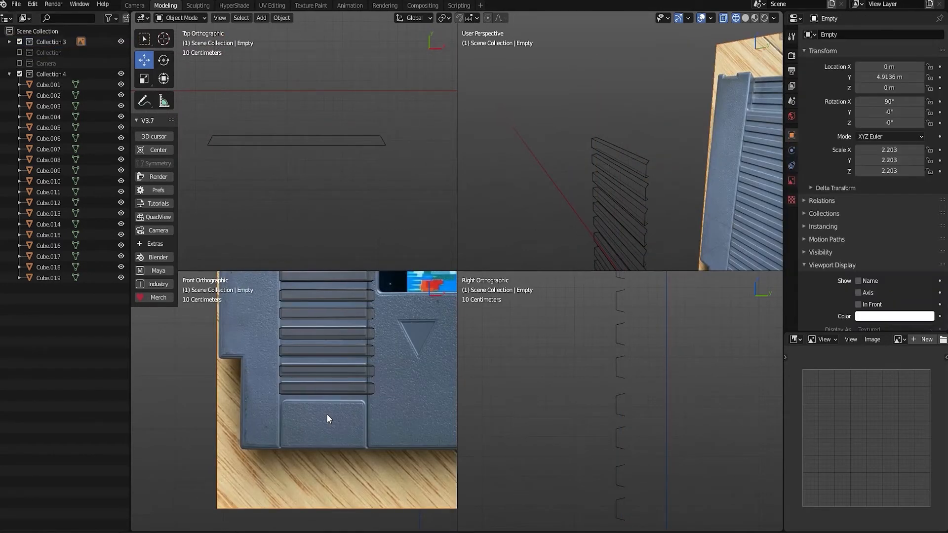
# Step: Add a cube and lower its top face to form the panel beneath the ridges
pyautogui.click(261, 18)
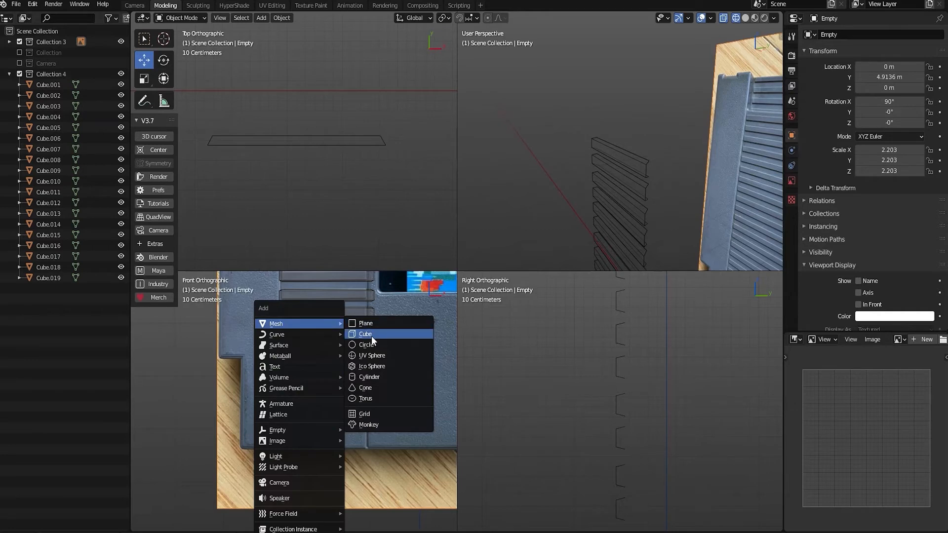
pyautogui.click(365, 333)
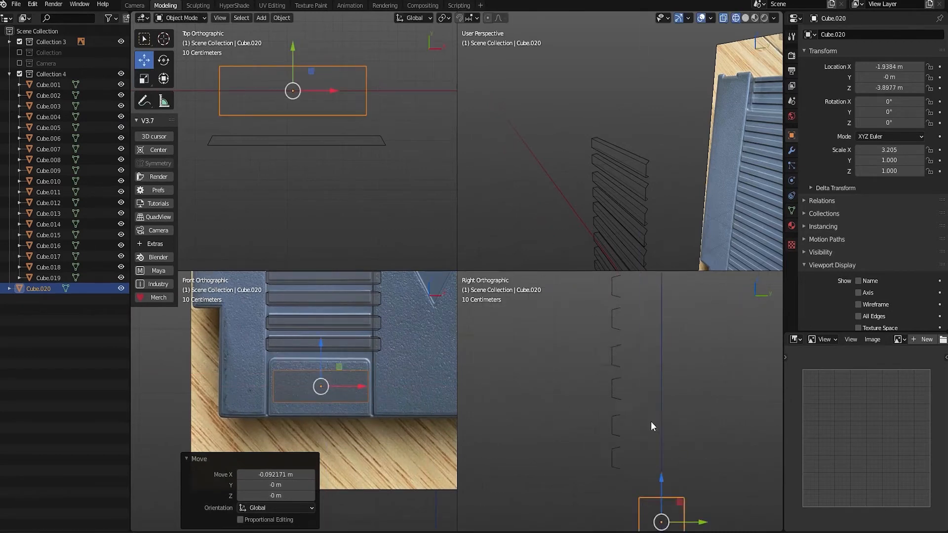
pyautogui.press('Tab')
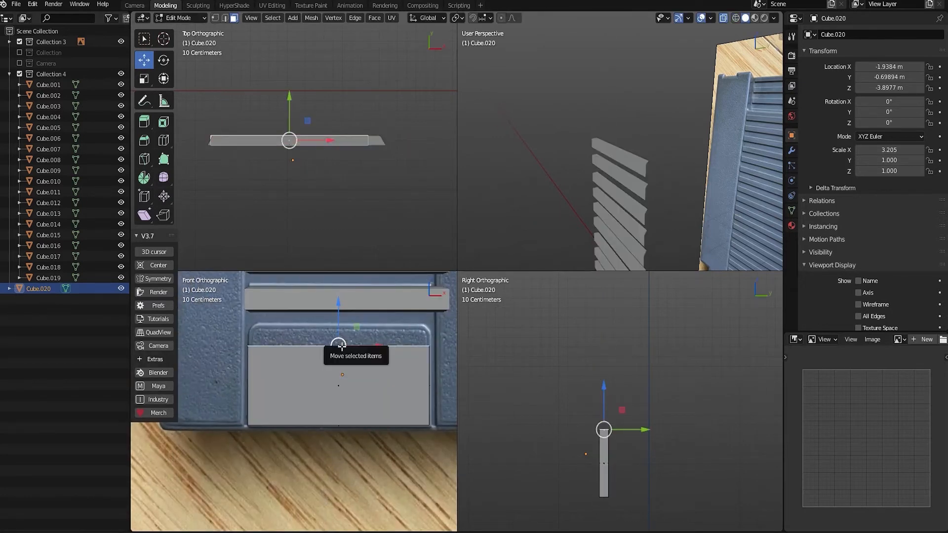
pyautogui.moveTo(339, 346); pyautogui.dragTo(339, 333)
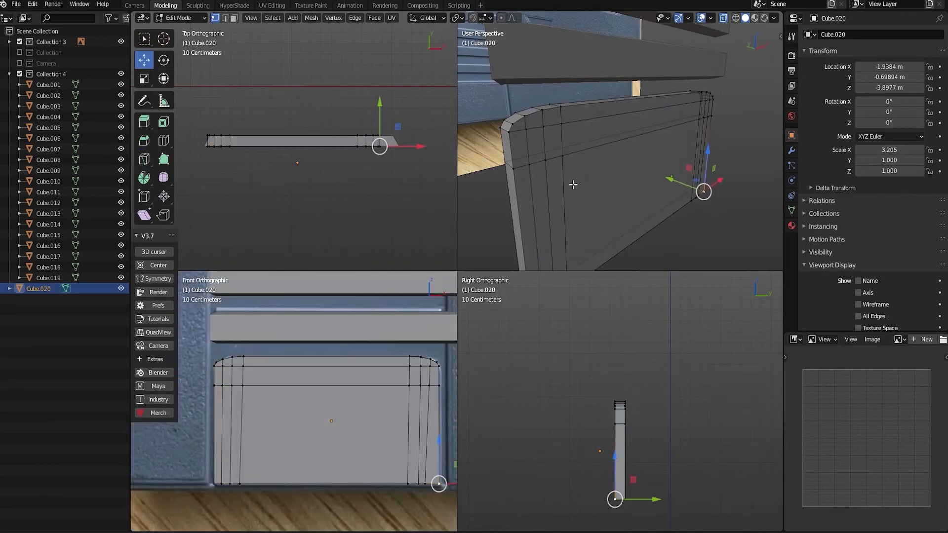
# Step: Bevel the panel's top corners round and scale its front rim vertices slightly outward
pyautogui.click(144, 77)
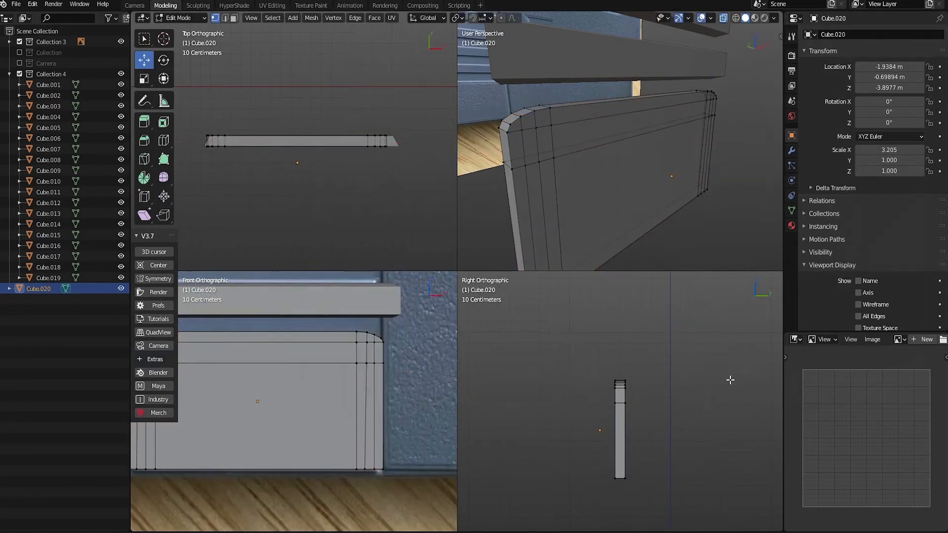
pyautogui.moveTo(629, 361); pyautogui.dragTo(631, 479)
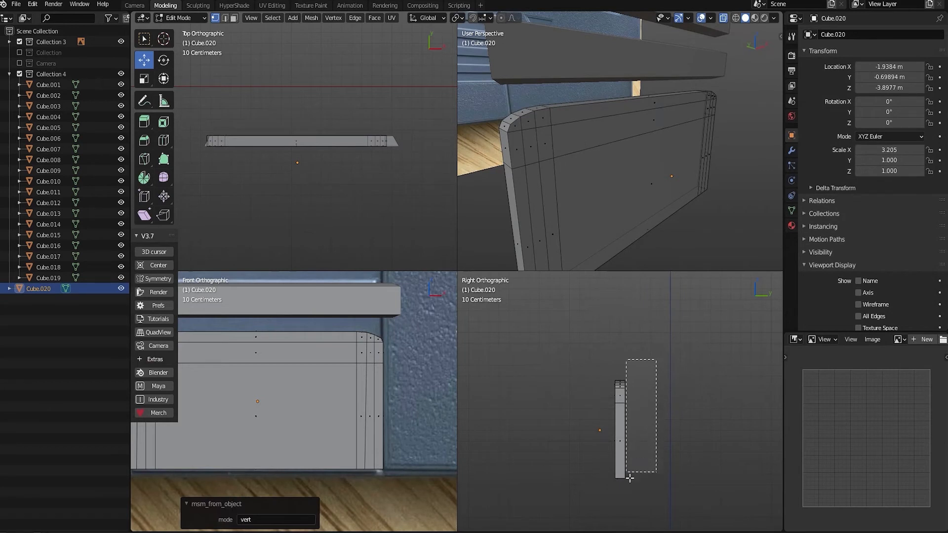
pyautogui.click(143, 79)
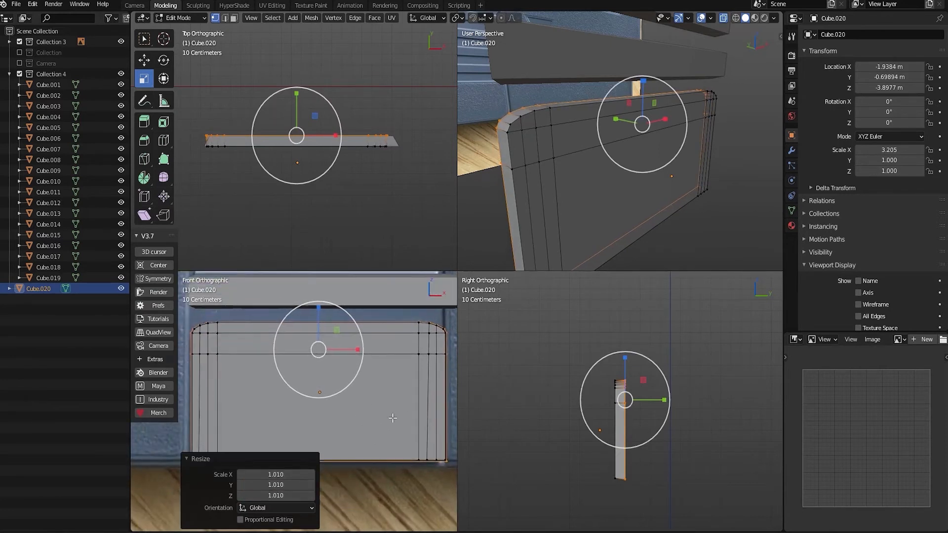
pyautogui.moveTo(302, 484); pyautogui.dragTo(314, 484)
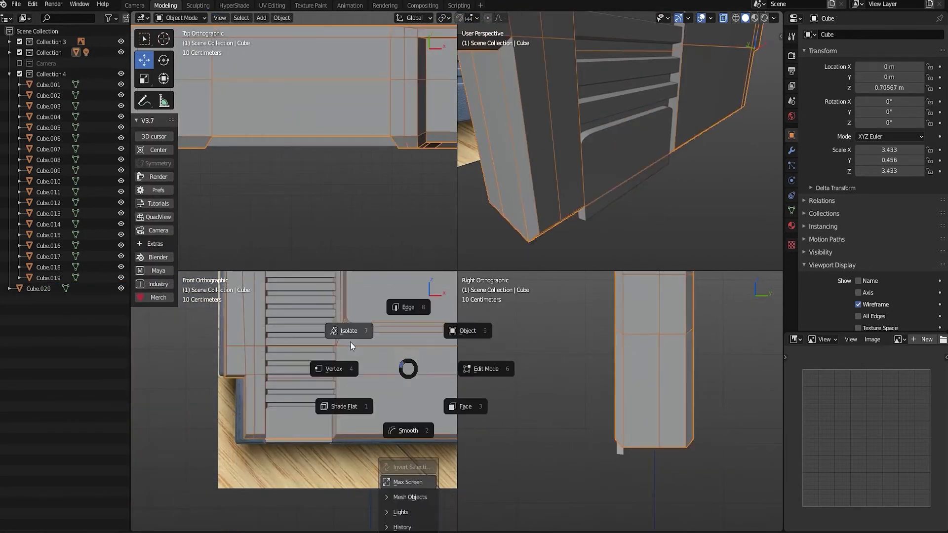
# Step: Bring the whole cartridge body back into view and hide its wireframe overlay
pyautogui.click(486, 369)
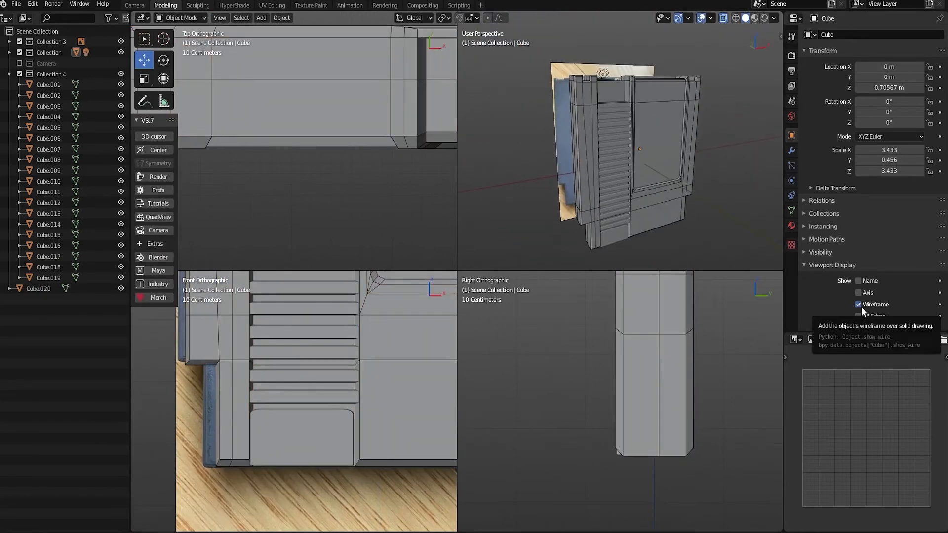
pyautogui.click(859, 305)
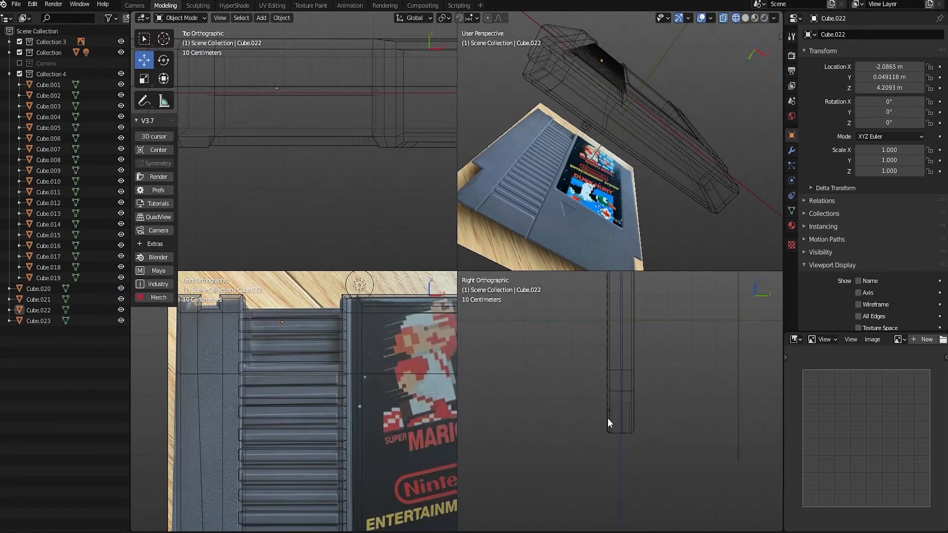
# Step: Add a new cube, stretch it down the cartridge height and reshape it into the thin internal chip
pyautogui.click(37, 300)
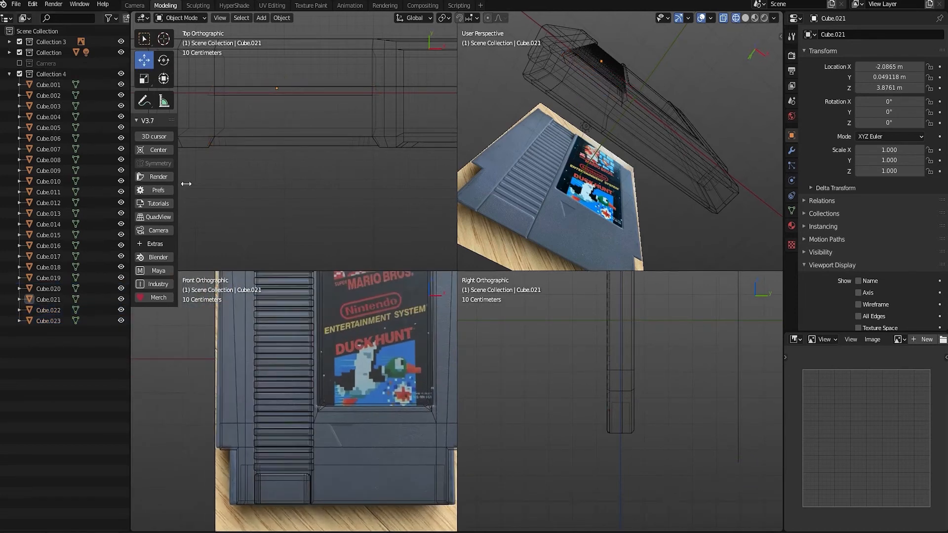
pyautogui.click(261, 18)
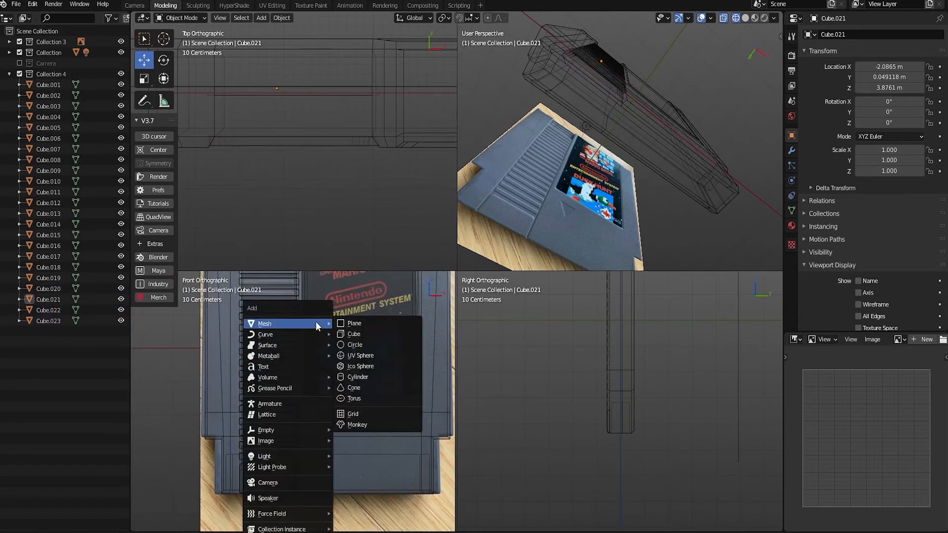
pyautogui.click(353, 334)
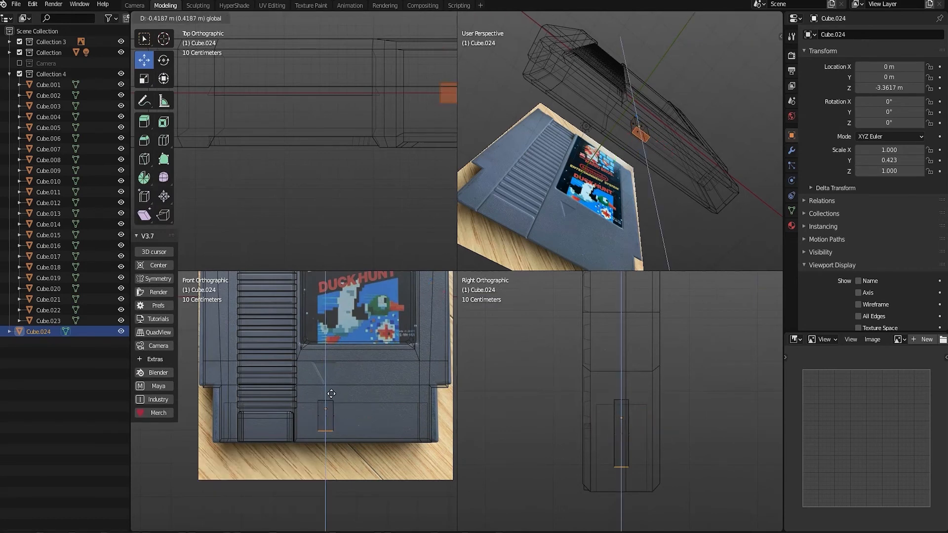
pyautogui.moveTo(331, 394); pyautogui.dragTo(276, 409)
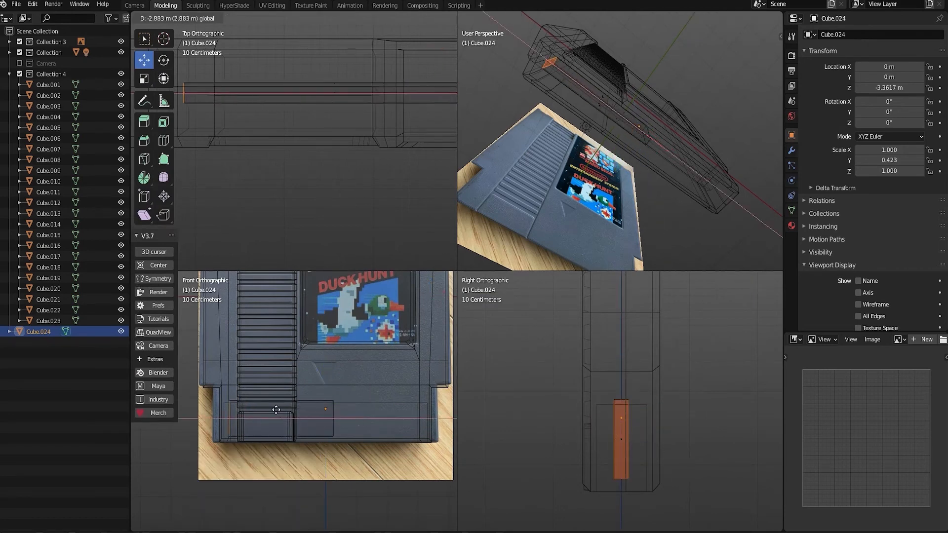
pyautogui.press('Tab')
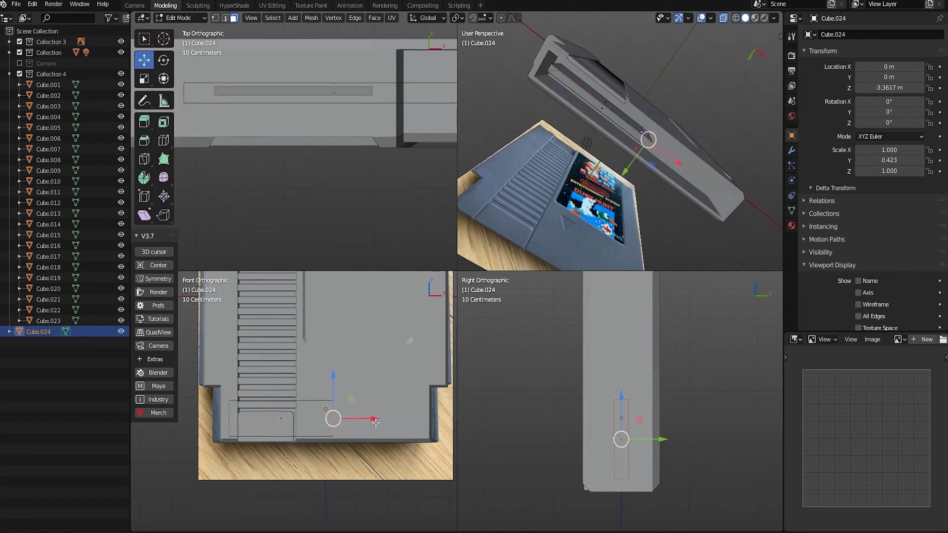
pyautogui.moveTo(333, 418); pyautogui.dragTo(424, 419)
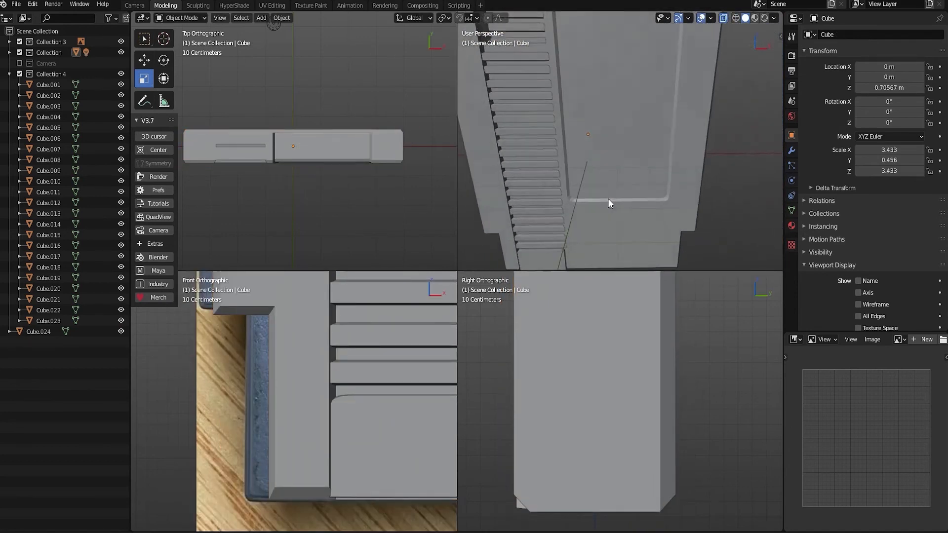
# Step: Move the ridge pieces along Y into the shell and centre the chip in the shell thickness
pyautogui.moveTo(609, 203); pyautogui.dragTo(647, 146)
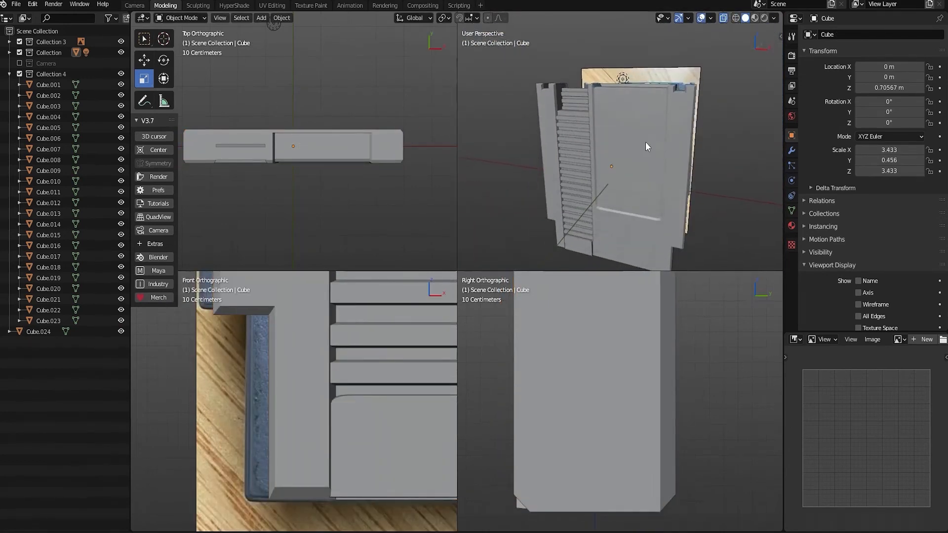
pyautogui.moveTo(647, 146); pyautogui.dragTo(678, 155)
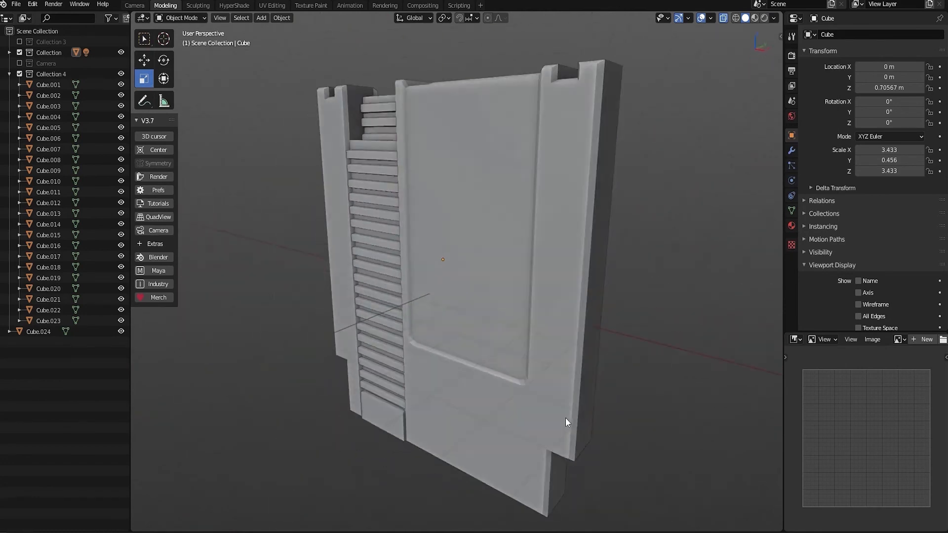
pyautogui.moveTo(567, 421); pyautogui.dragTo(544, 217)
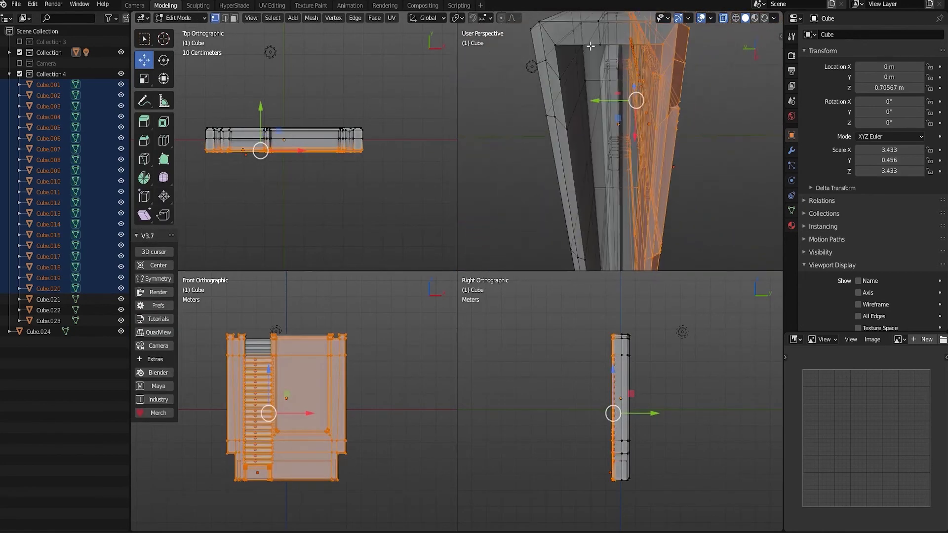
pyautogui.moveTo(636, 101); pyautogui.dragTo(613, 201)
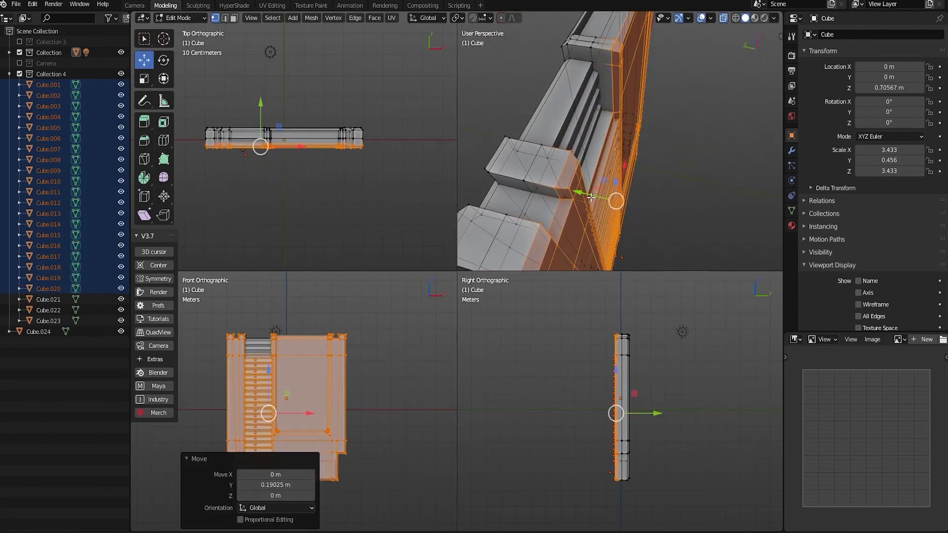
pyautogui.press('Tab')
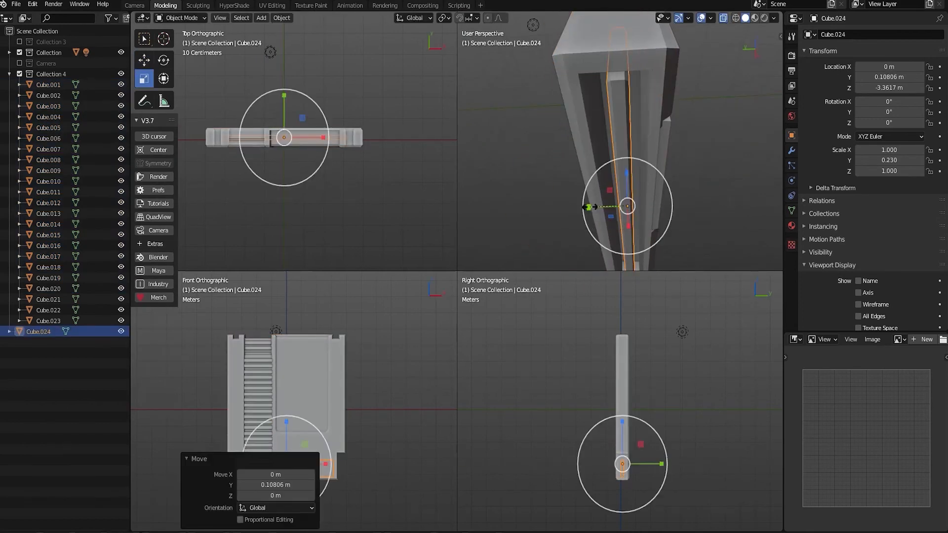
pyautogui.press('Tab')
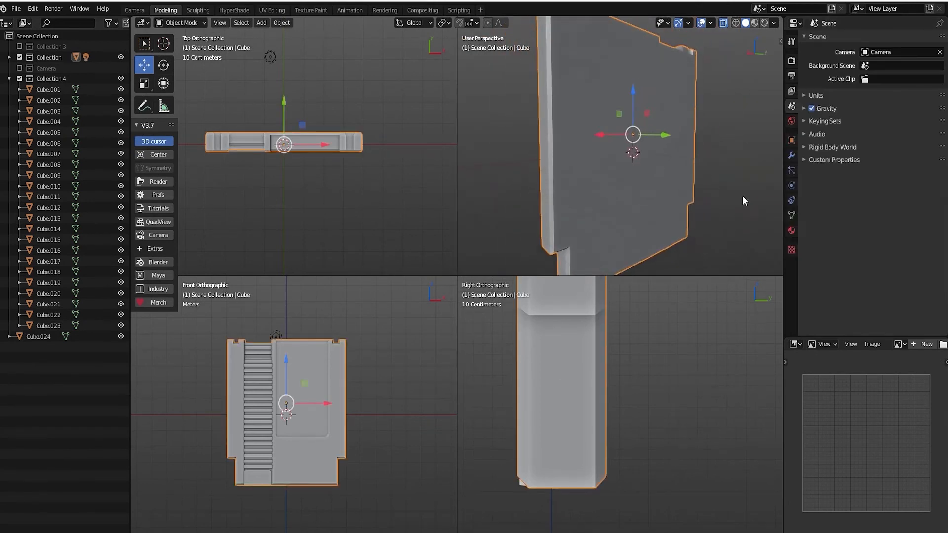
# Step: Show the shell's display settings and push the back label face inward into the body
pyautogui.click(791, 106)
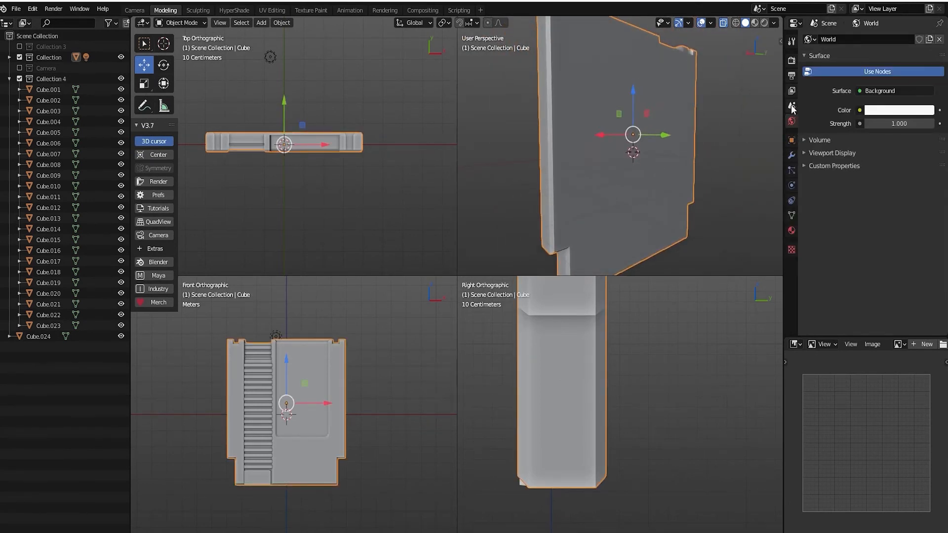
pyautogui.click(791, 141)
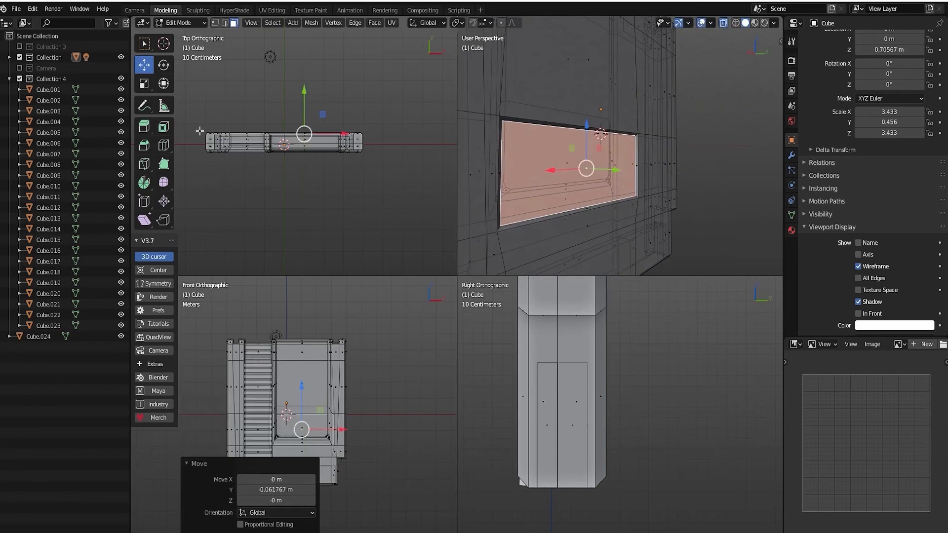
pyautogui.click(163, 126)
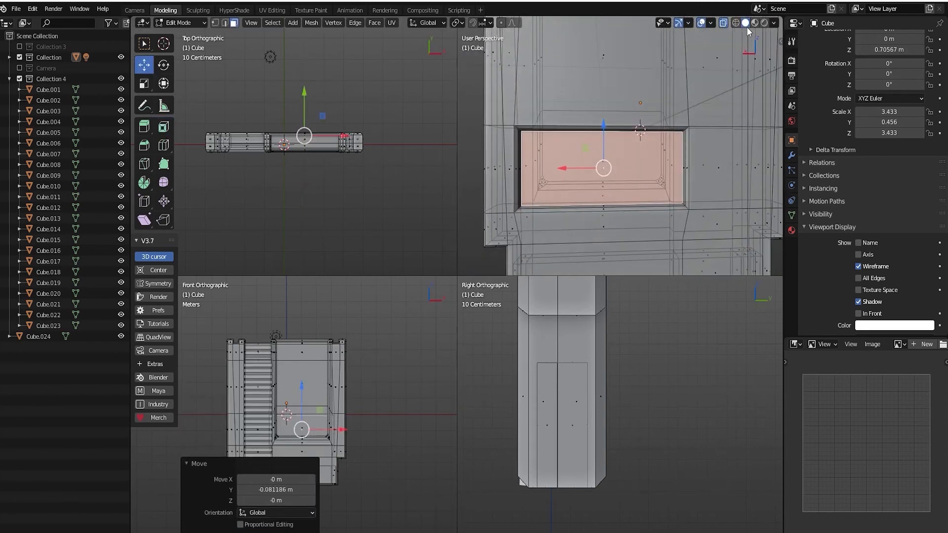
pyautogui.press('Tab')
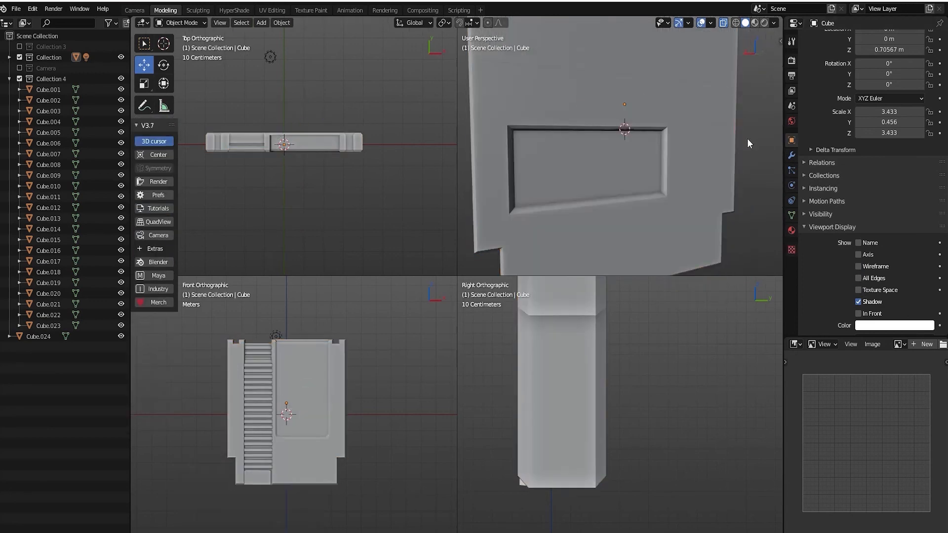
pyautogui.press('Tab')
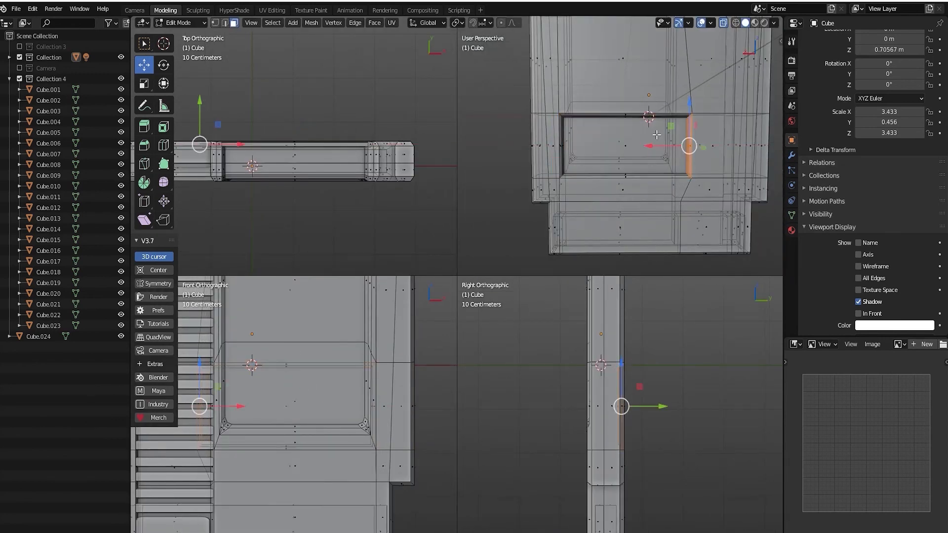
# Step: Select the recess edge, sink the label face deeper, and check the result in object mode
pyautogui.moveTo(688, 146); pyautogui.dragTo(629, 113)
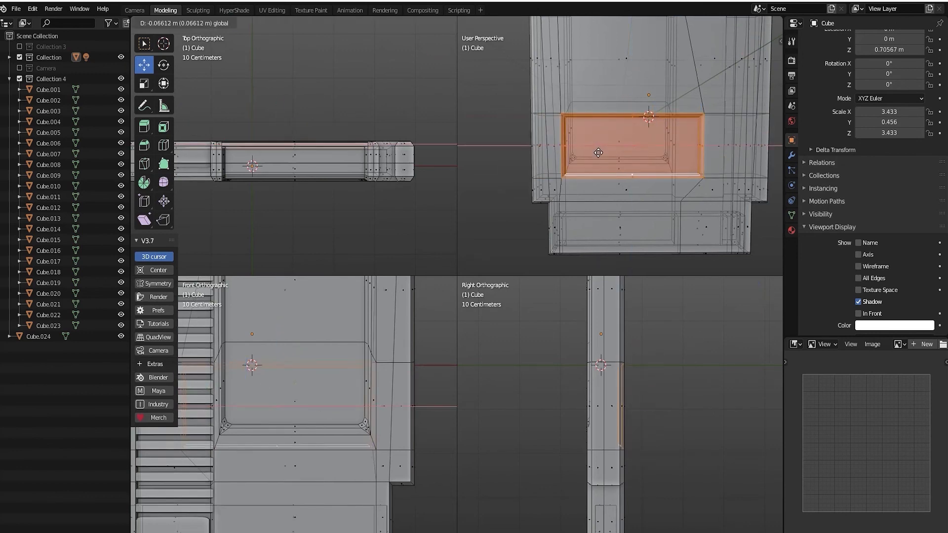
pyautogui.press('Tab')
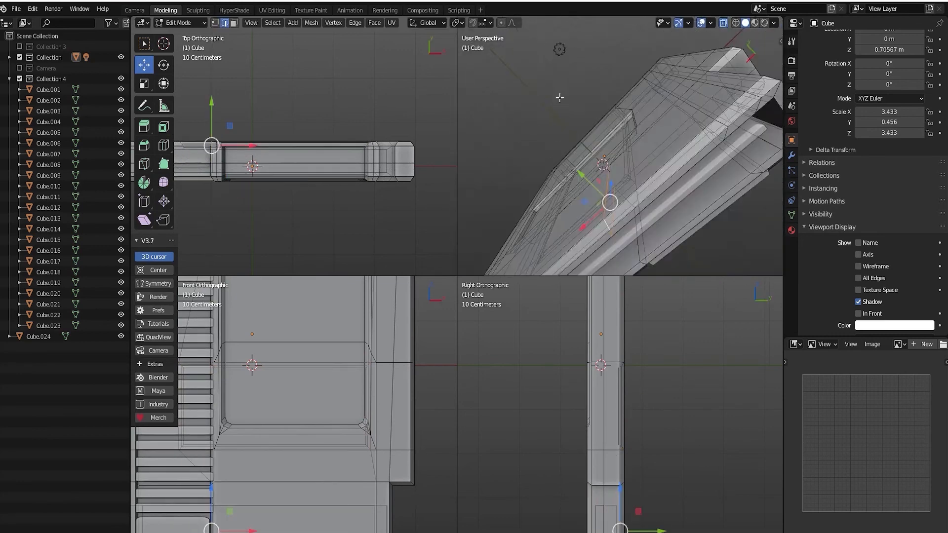
pyautogui.moveTo(611, 202); pyautogui.dragTo(643, 231)
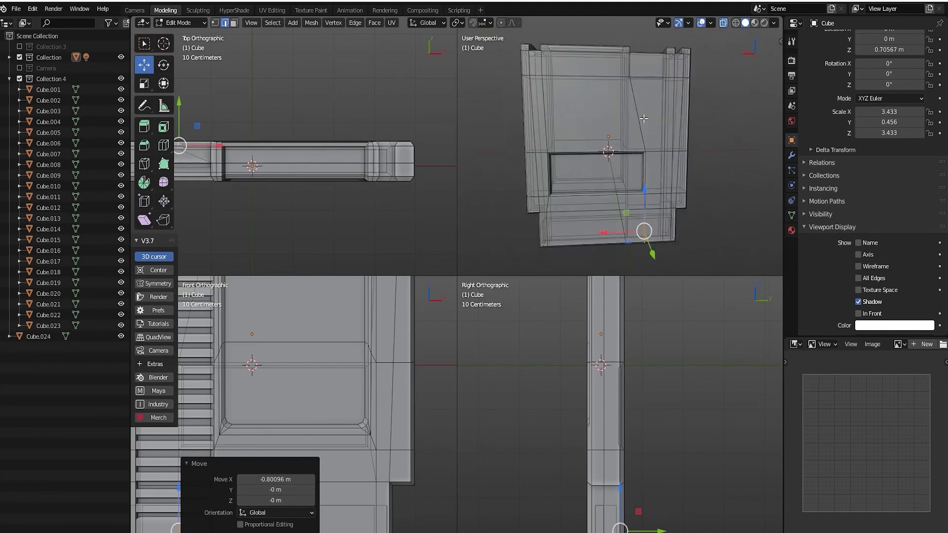
pyautogui.press('Tab')
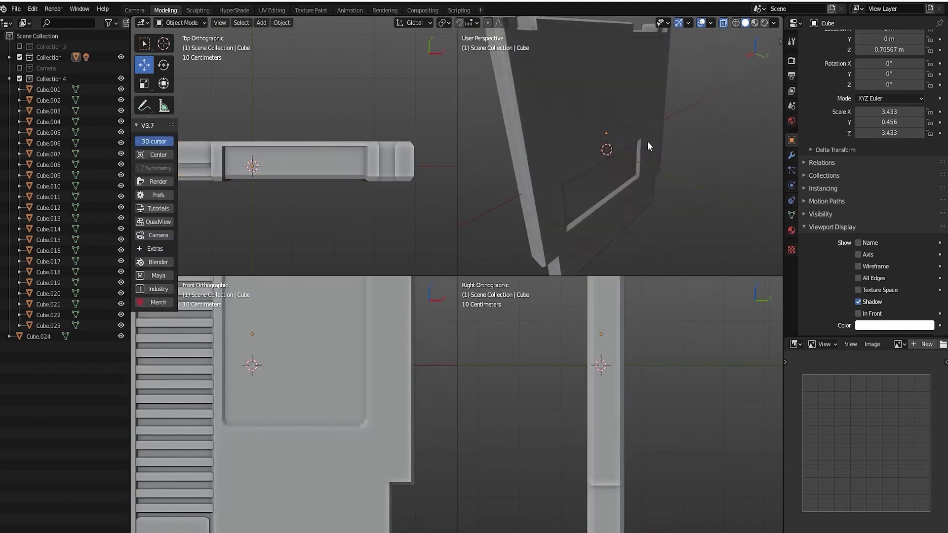